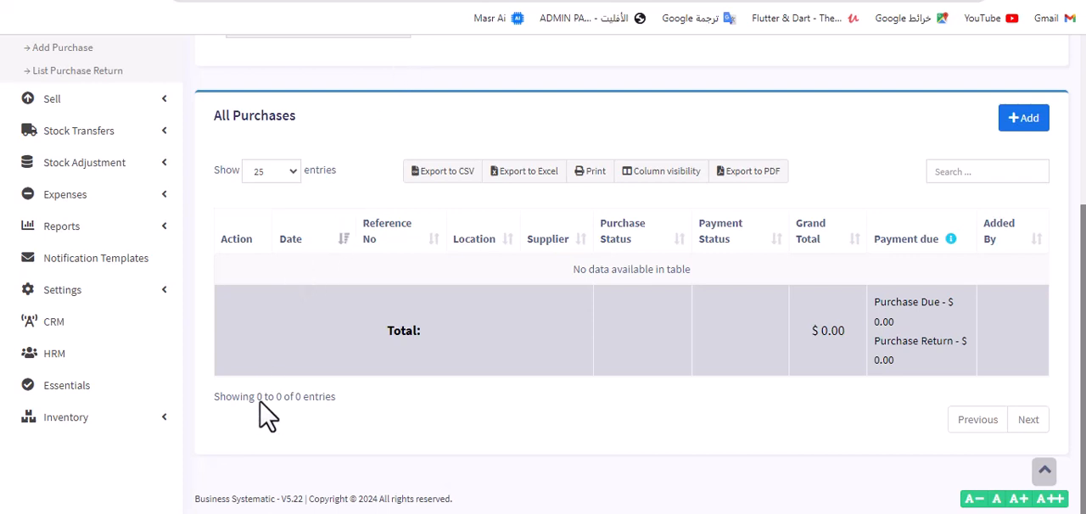
mouse_move(280, 416)
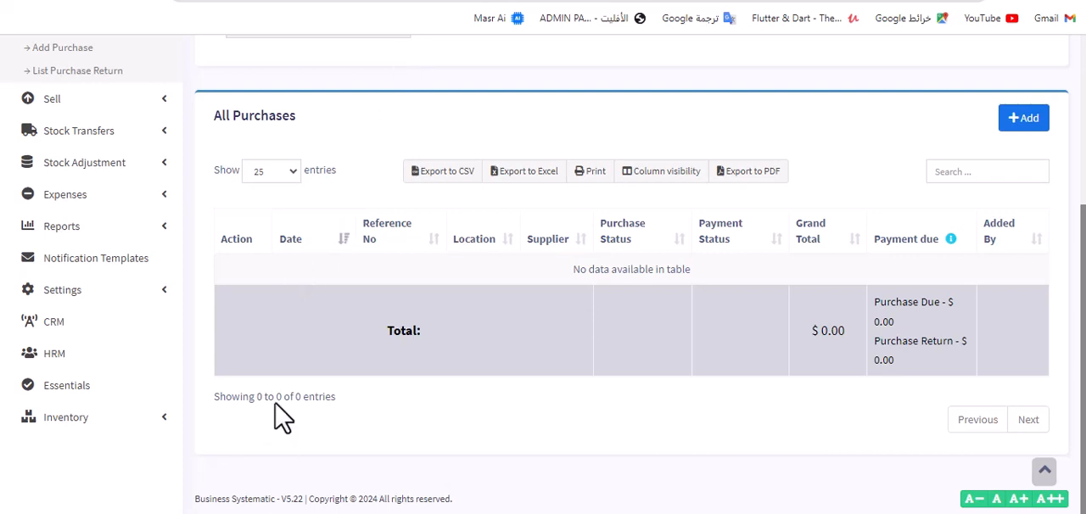
mouse_move(468, 482)
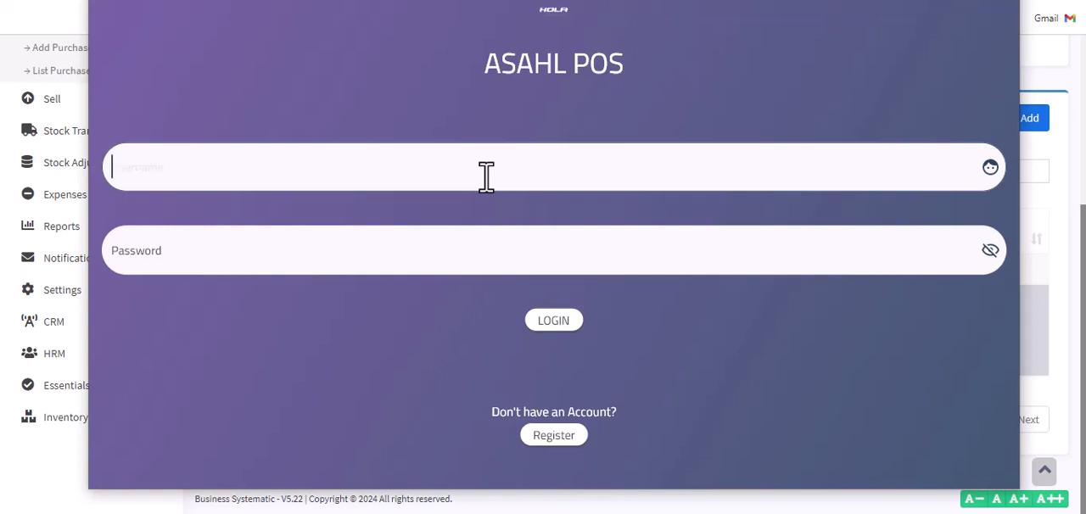
Log in to ASAHL POS with username 'ashal' and the password, reaching the home dashboard
type("ashalpro")
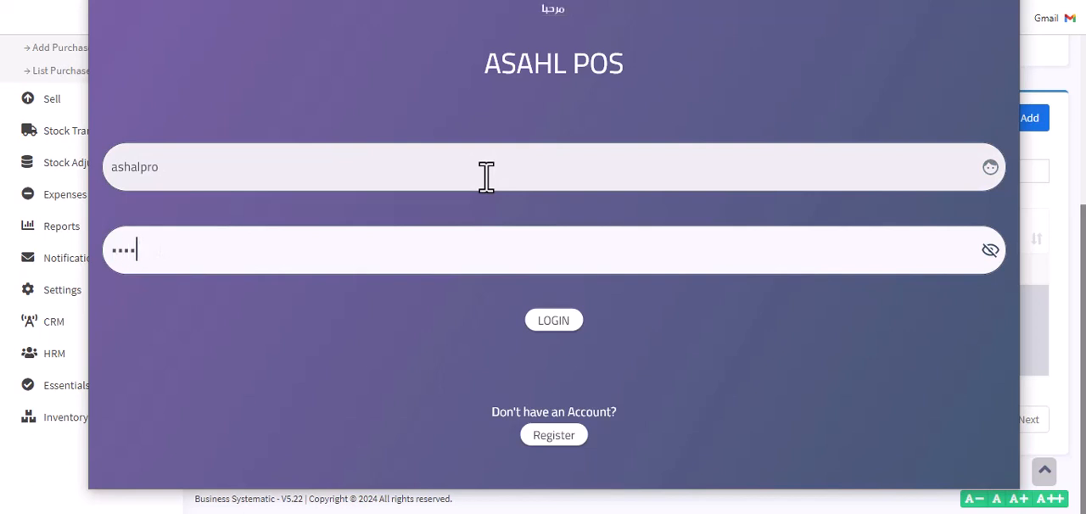
type("password")
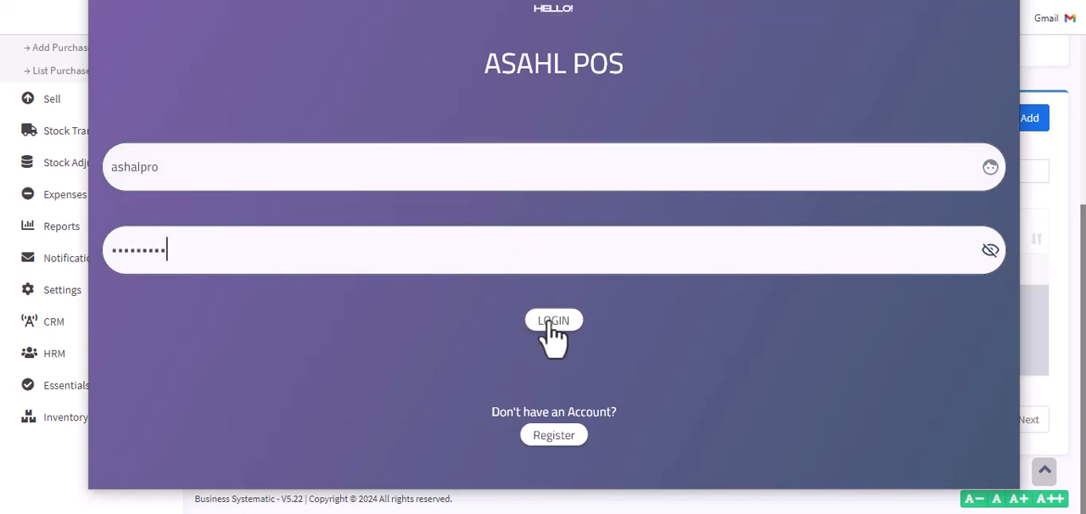
left_click(553, 320)
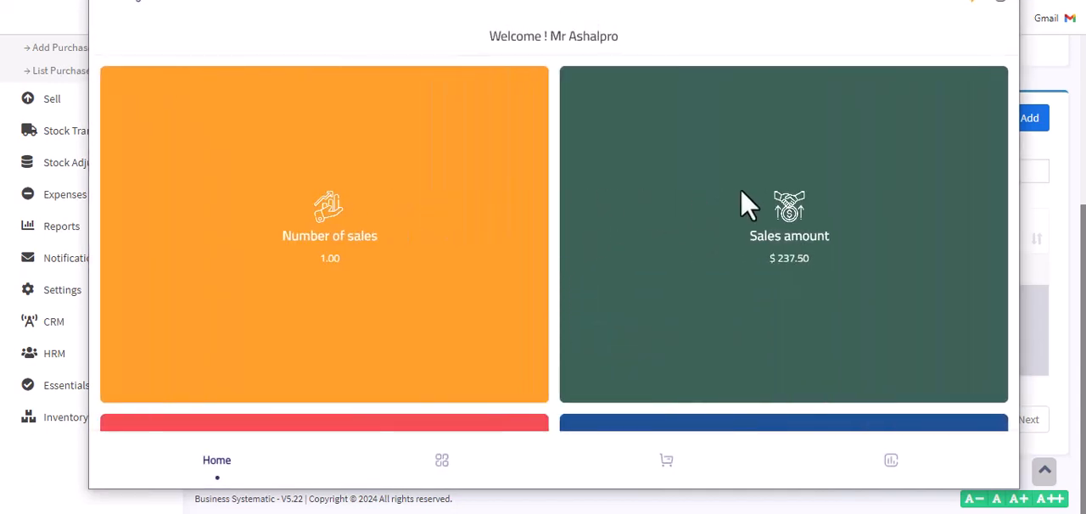
mouse_move(139, 43)
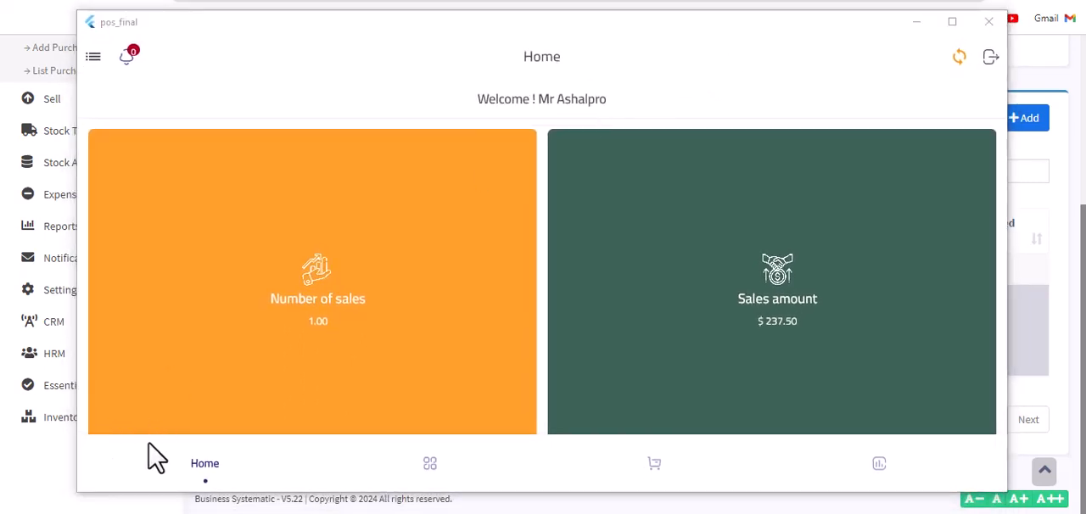
mouse_move(133, 438)
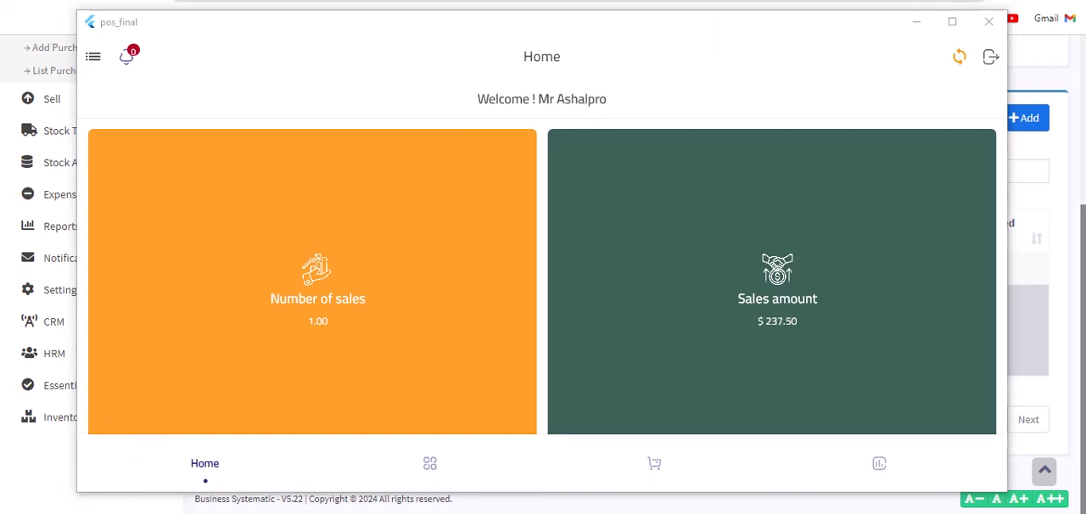
mouse_move(557, 404)
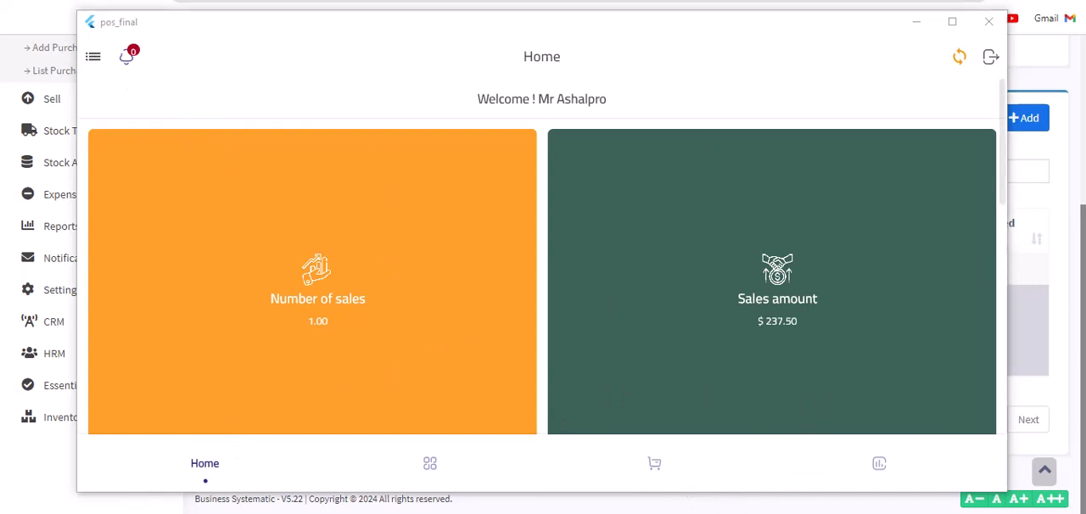
Take the cart of products through to the Walk-In Customer and on to payment
left_click(655, 463)
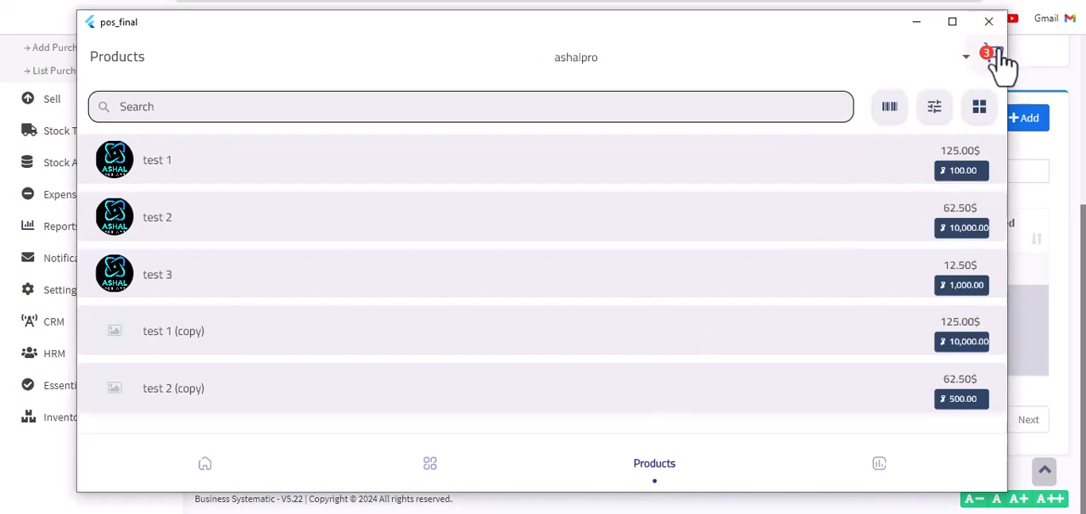
left_click(986, 52)
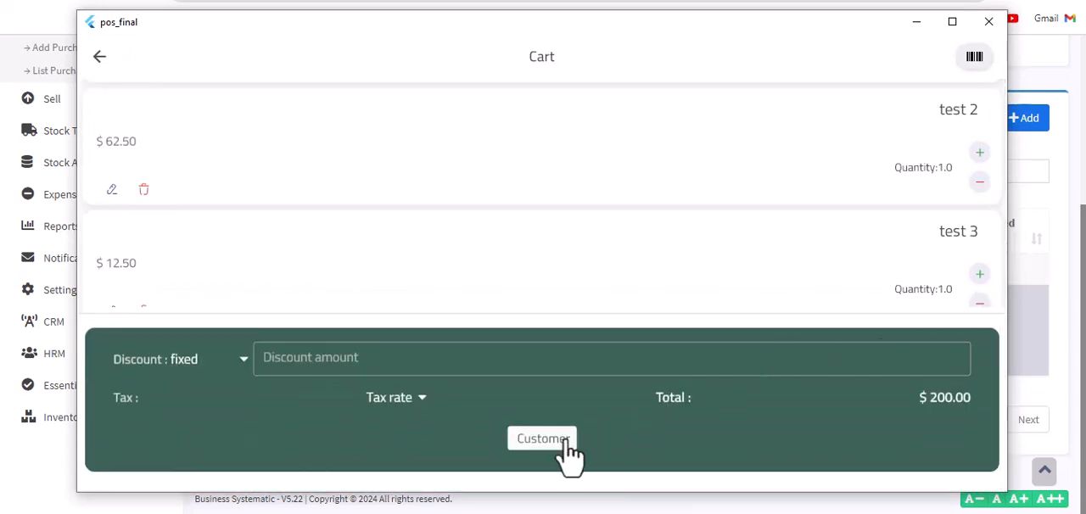
mouse_move(552, 455)
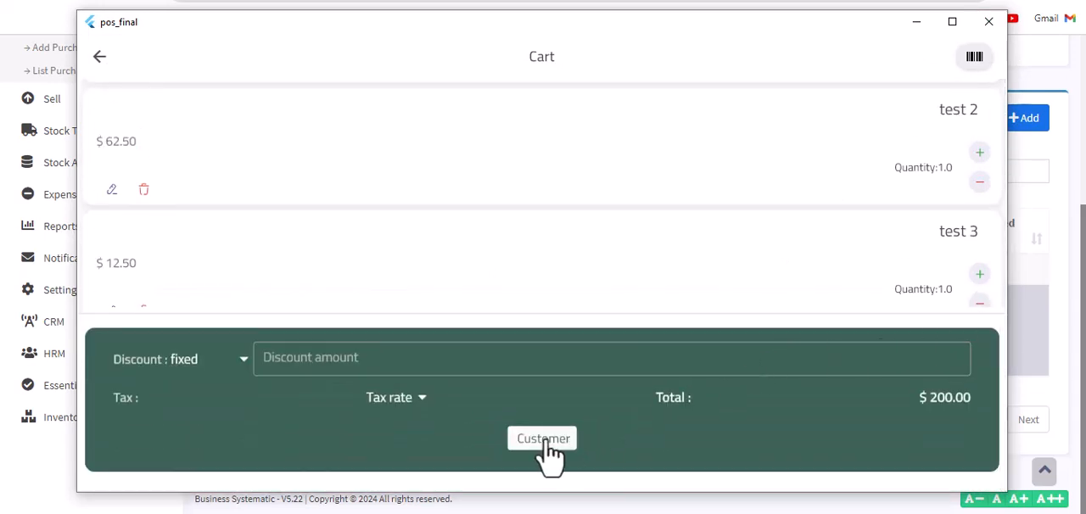
left_click(543, 438)
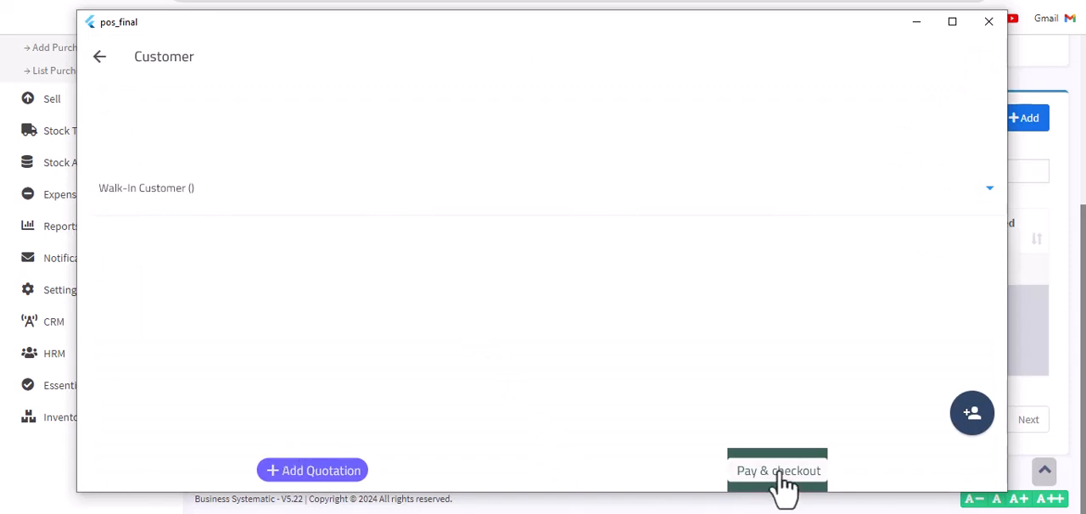
left_click(777, 472)
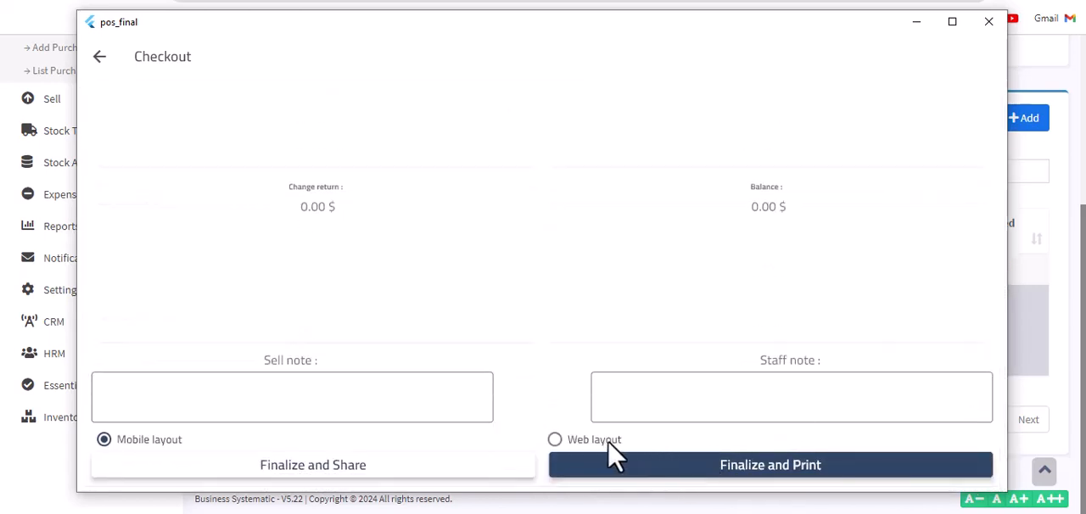
Finalize the $200.00 sale with the Web receipt layout, cancelling the print dialog
left_click(554, 440)
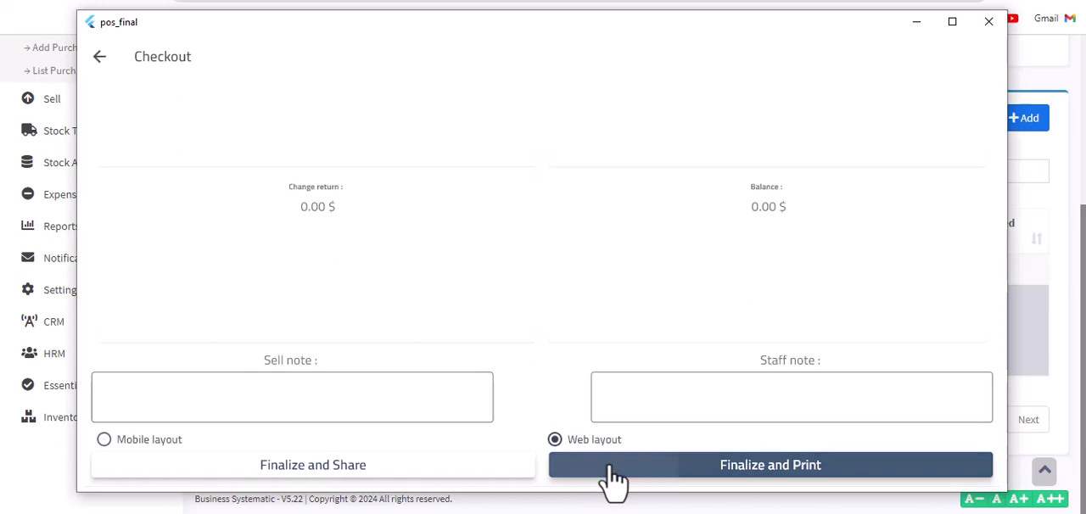
left_click(770, 465)
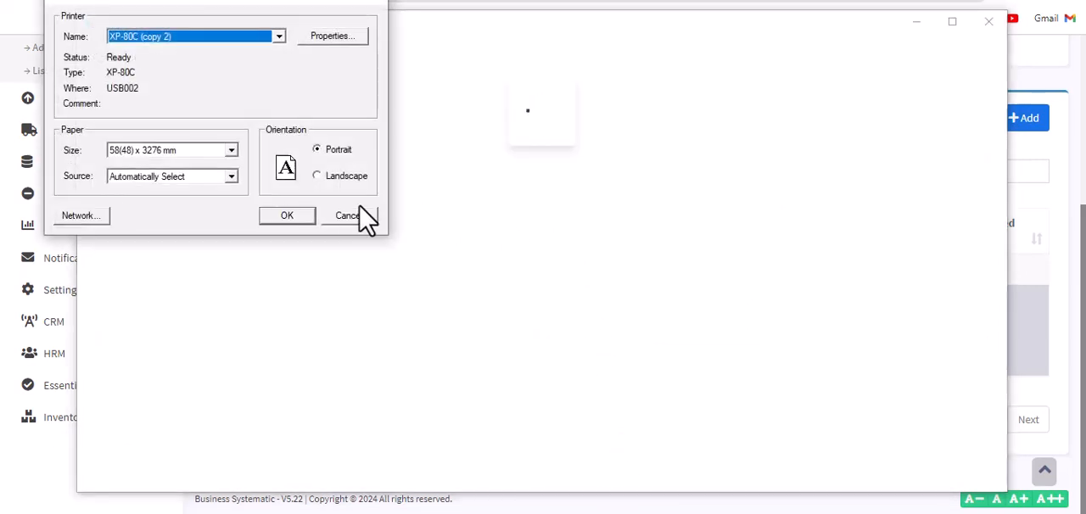
left_click(346, 214)
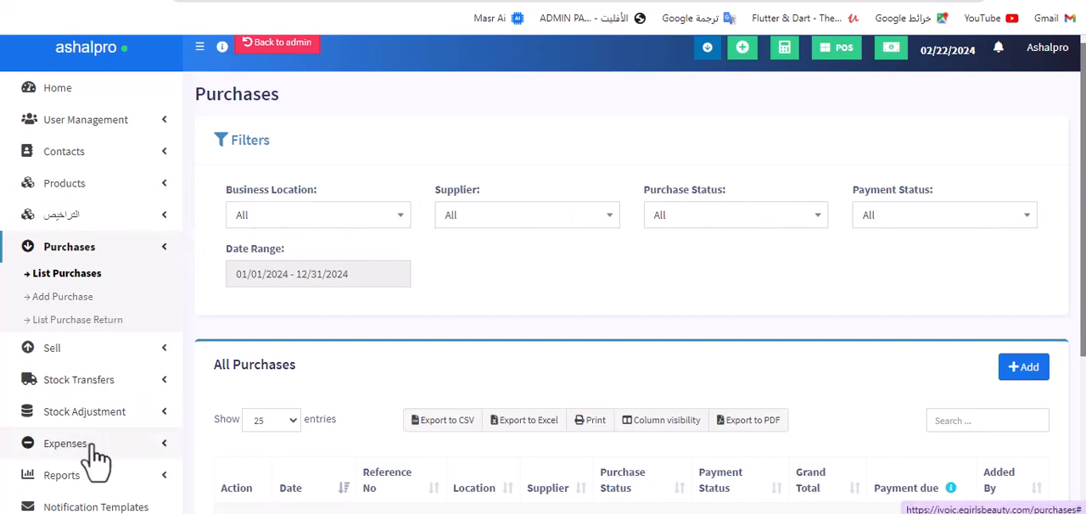
mouse_move(52, 348)
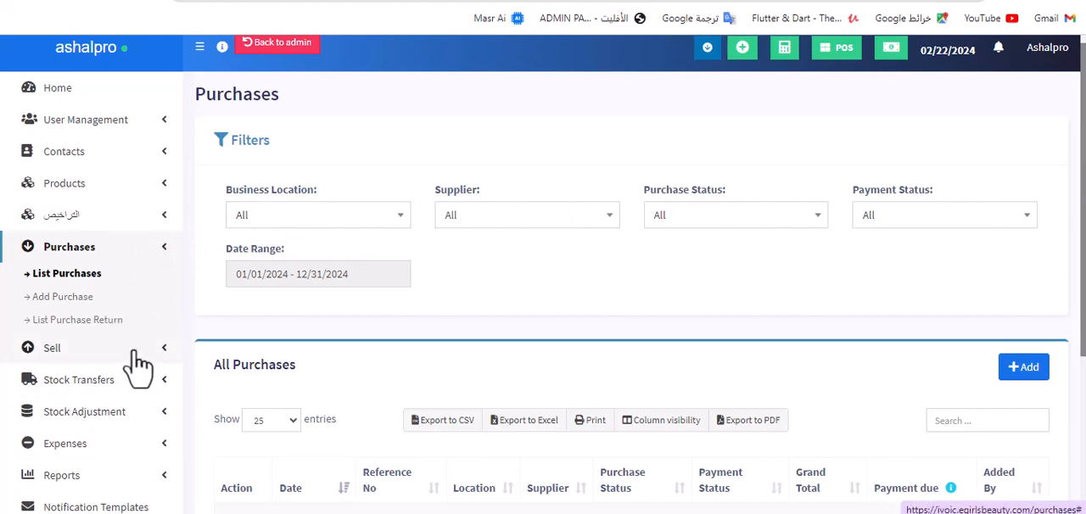
Show All sales under Sell, listing the $200.00 and $237.50 paid walk-in sales
left_click(51, 348)
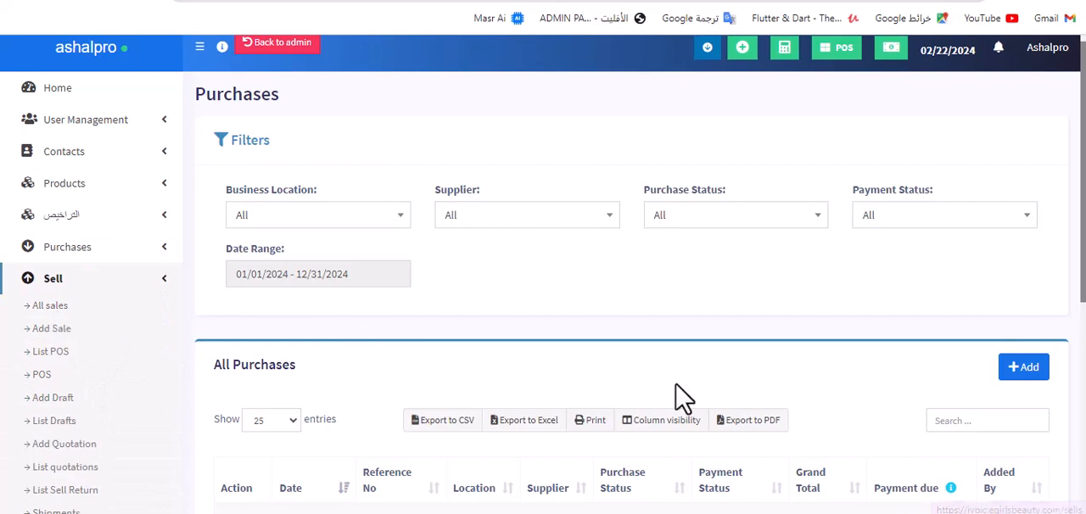
left_click(49, 306)
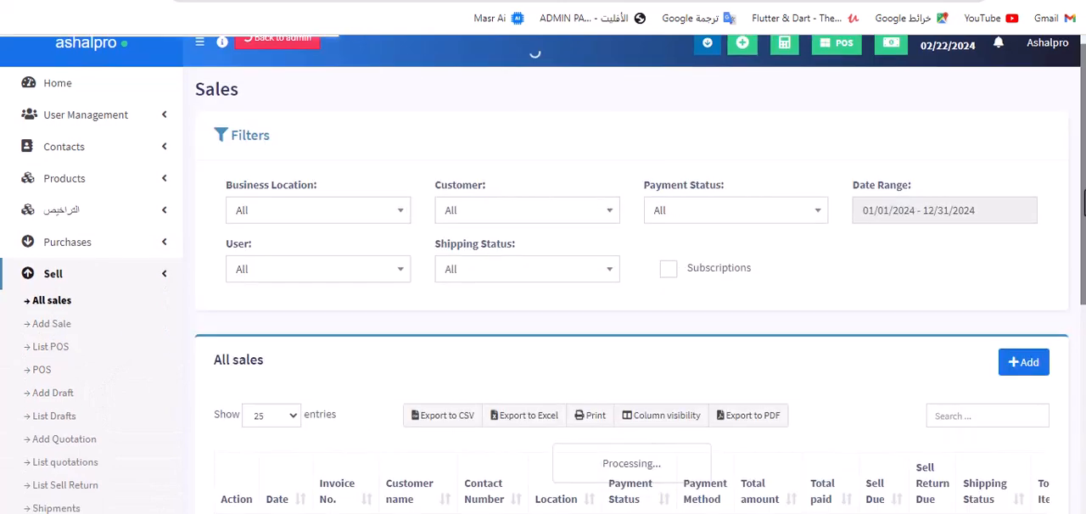
scroll("down", 3)
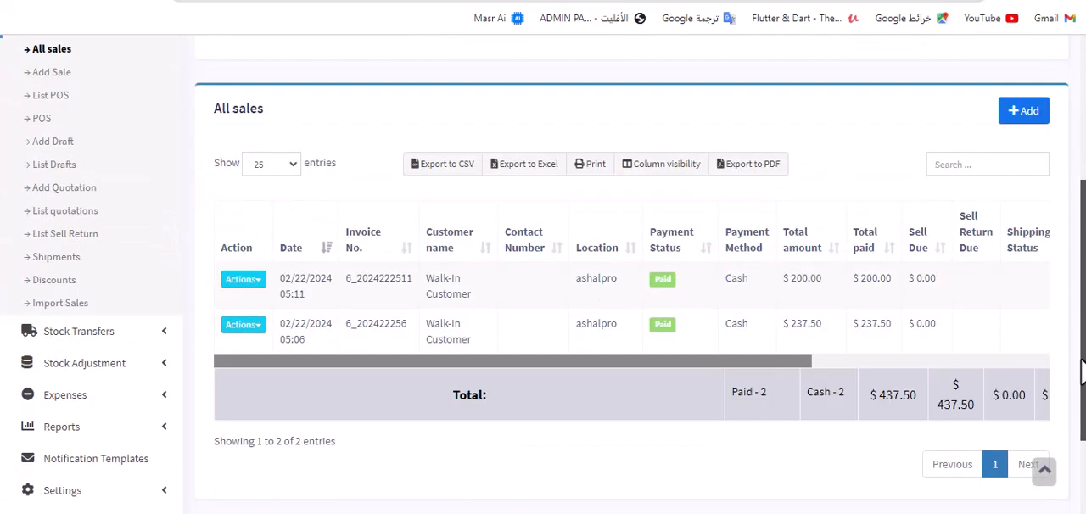
mouse_move(801, 292)
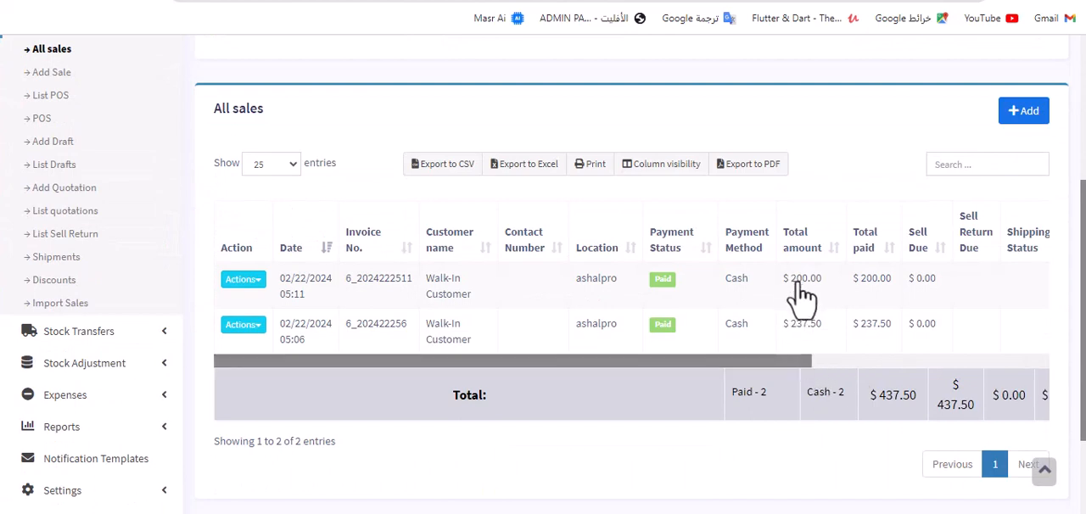
mouse_move(835, 433)
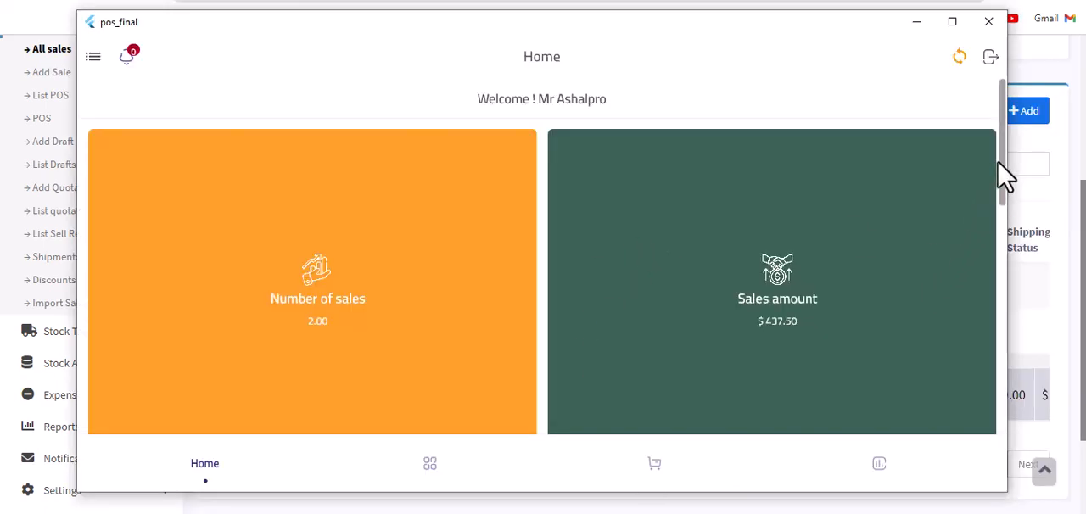
Check out the cart to the customer and finalize the offline $387.50 sale with 0.00 balance
left_click(655, 464)
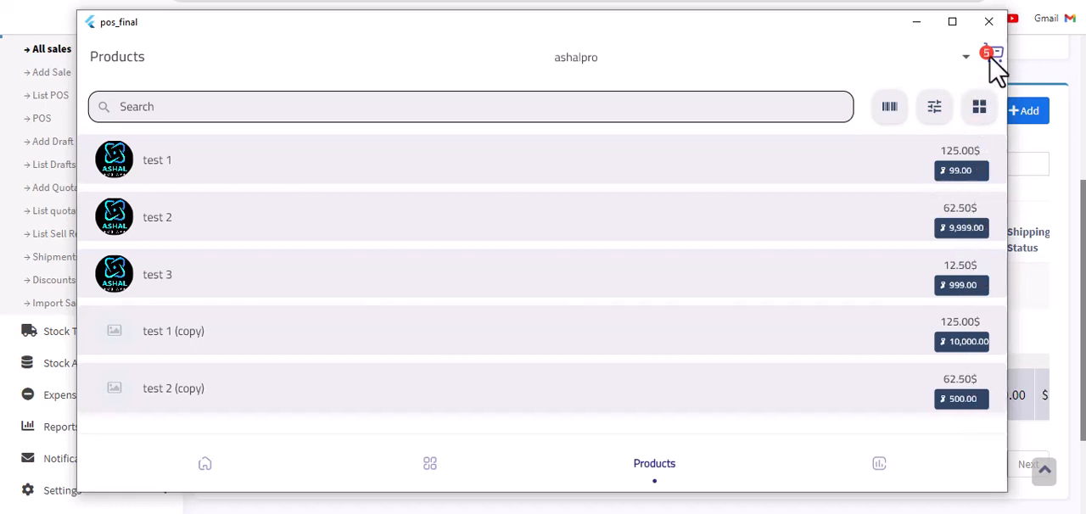
left_click(991, 52)
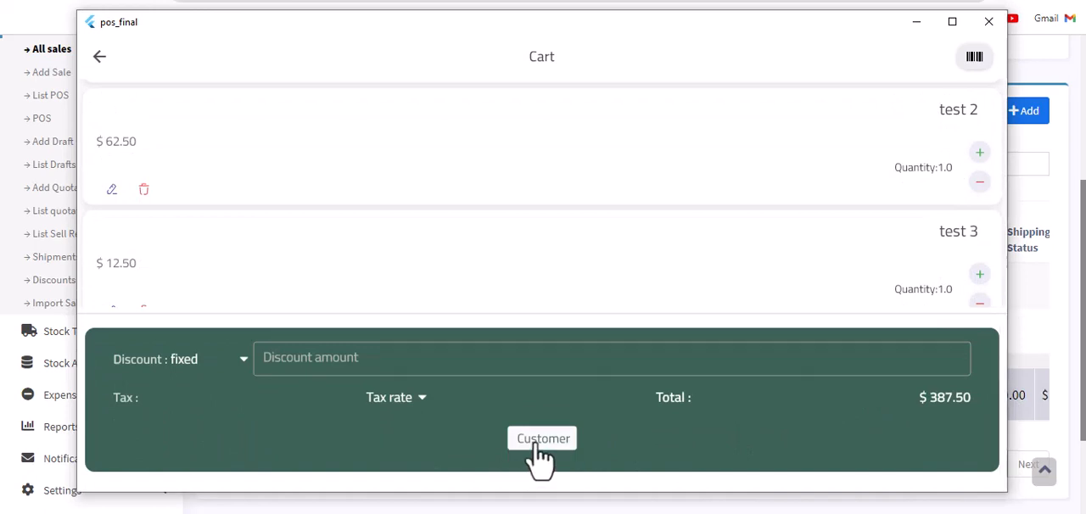
left_click(541, 438)
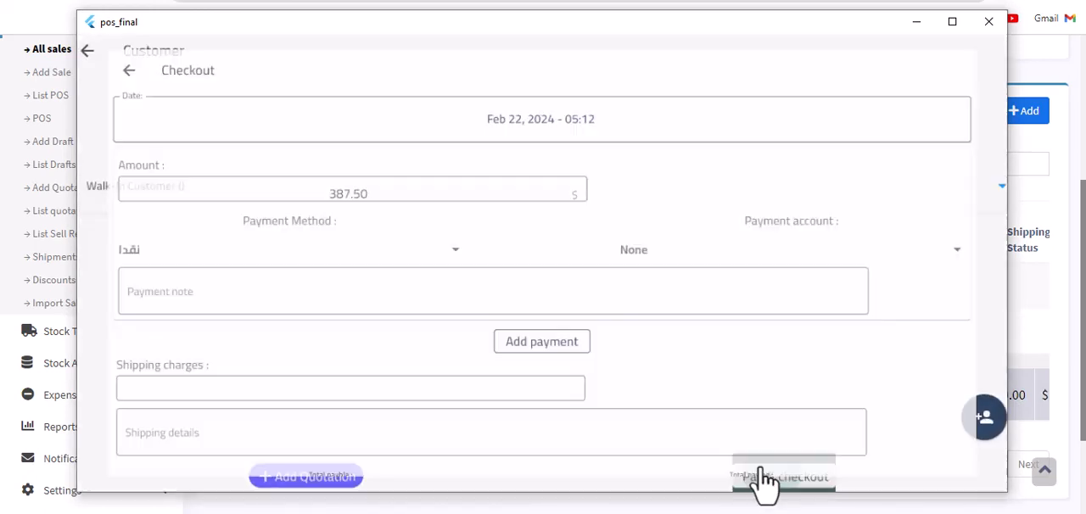
scroll("down", 3)
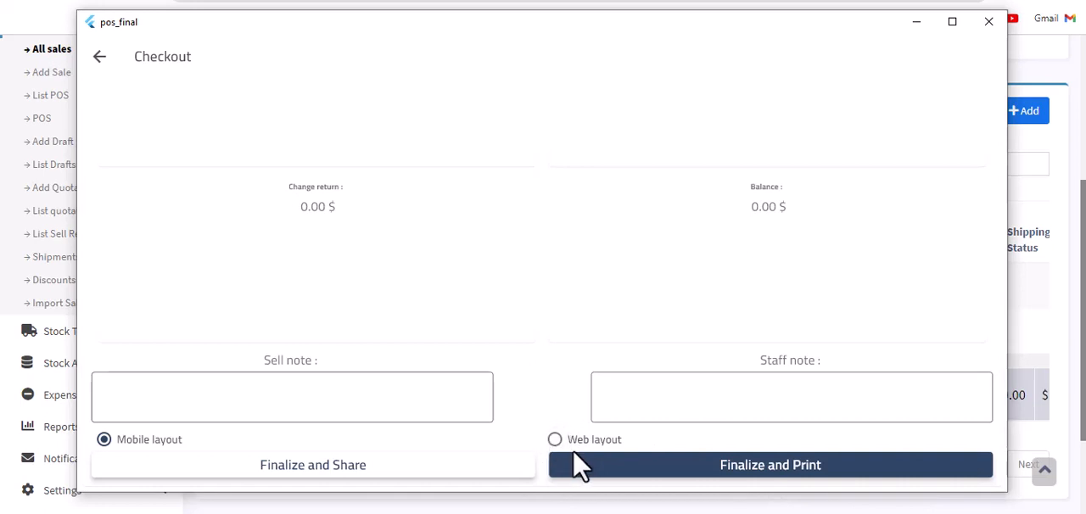
mouse_move(246, 454)
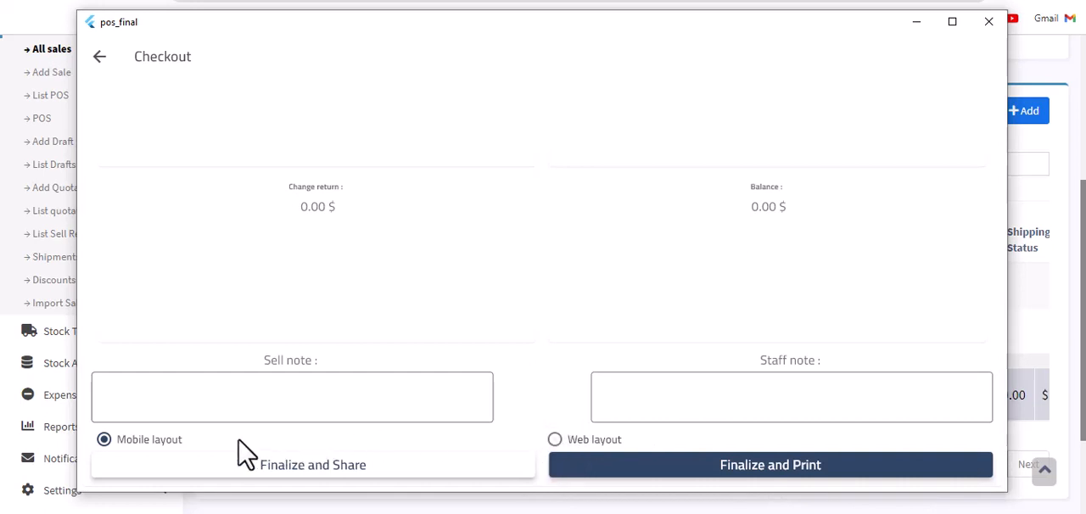
mouse_move(614, 449)
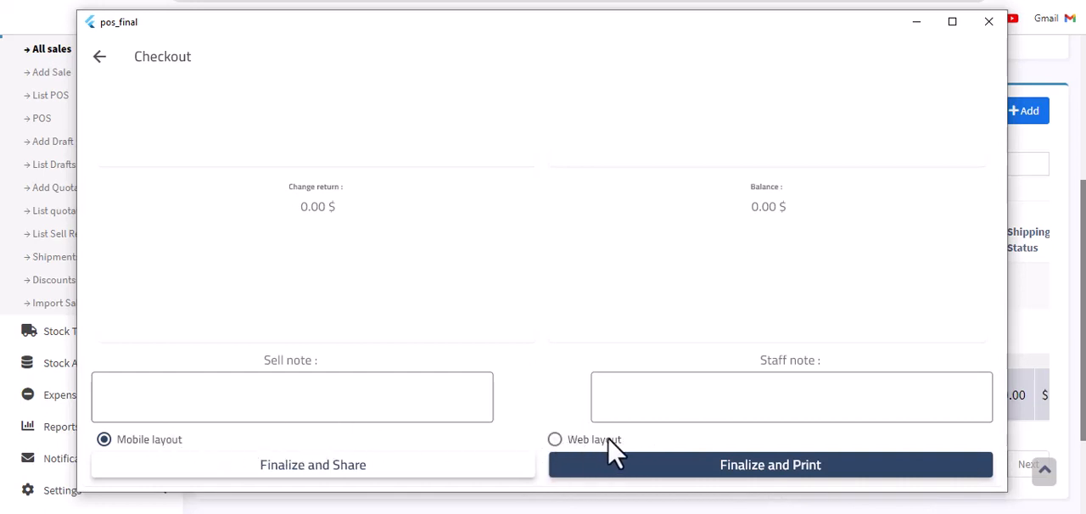
left_click(770, 465)
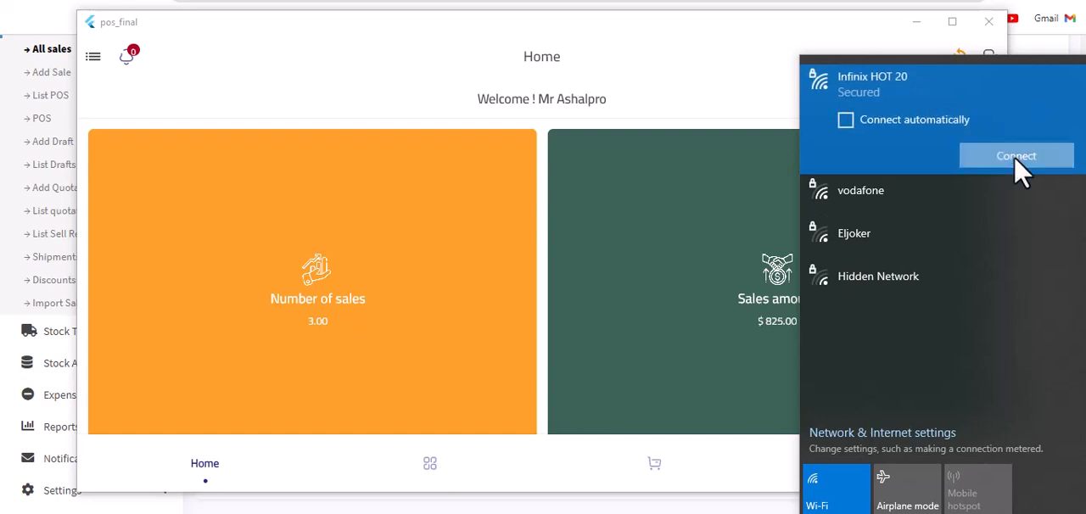
Connect the computer to the Infinix HOT 20 Wi-Fi network
left_click(1017, 156)
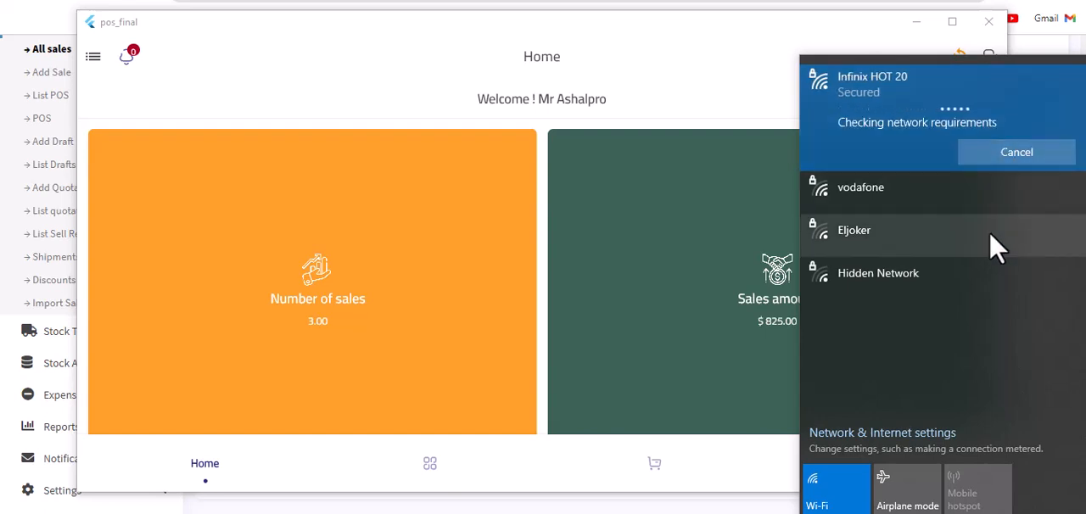
mouse_move(762, 258)
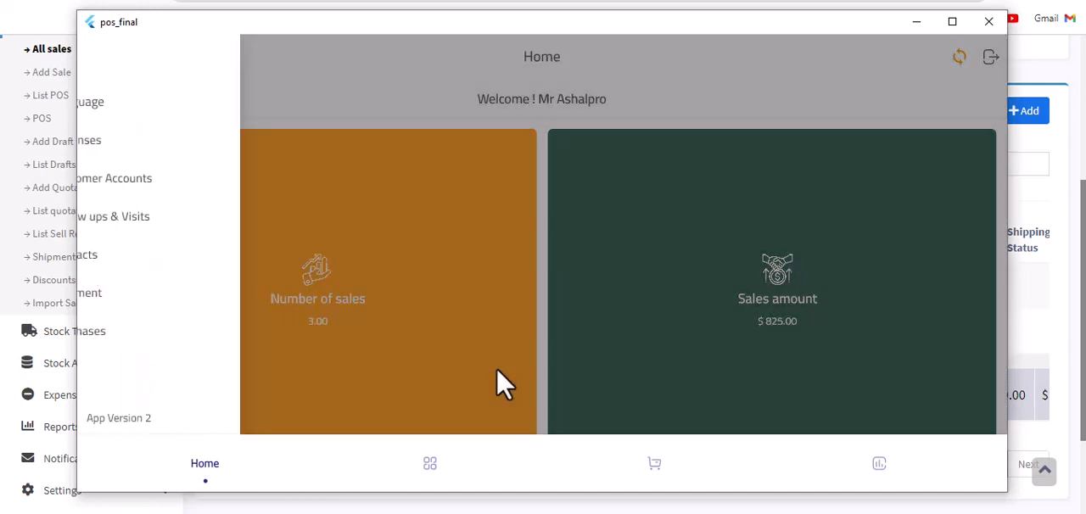
Review Recent sales showing paid invoices of $387.50, $200.00 and $237.50
left_click(879, 463)
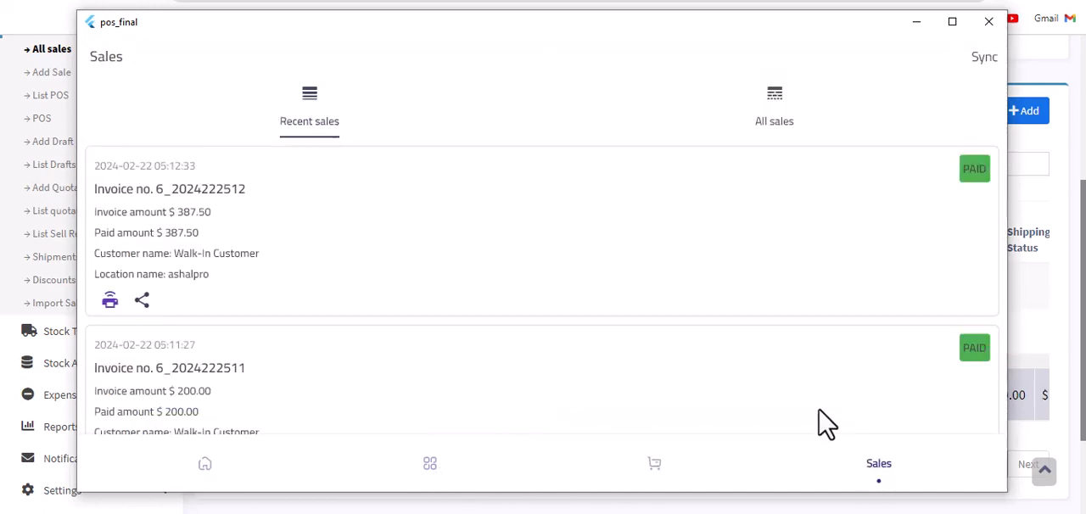
scroll("down", 3)
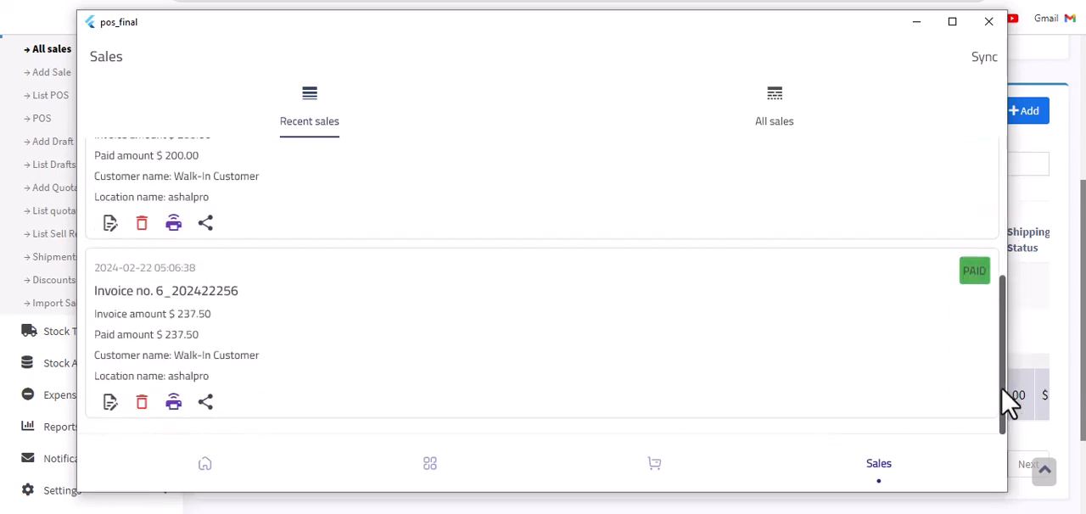
left_click(984, 58)
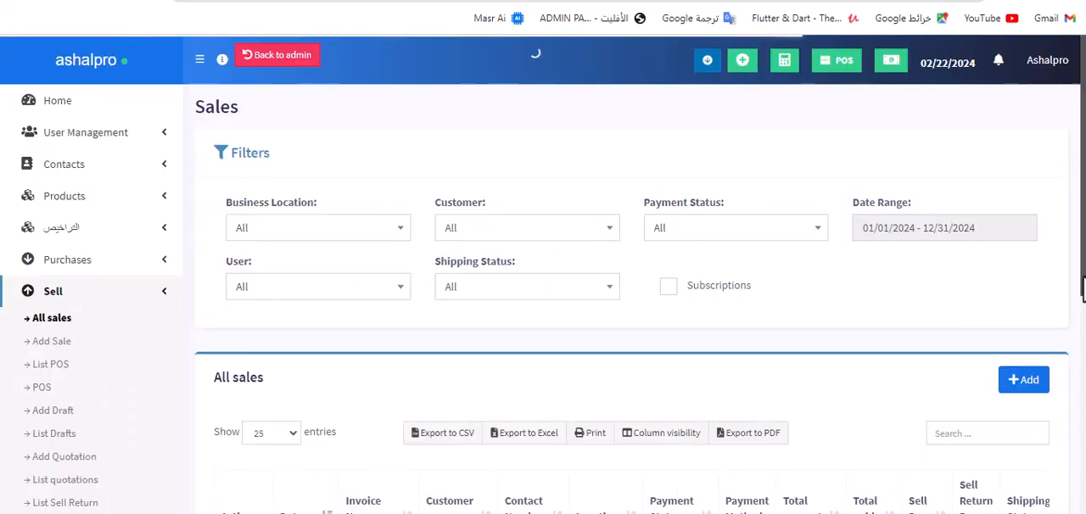
Sync the offline sales to the server and view the admin panel's empty purchases list
scroll("down", 3)
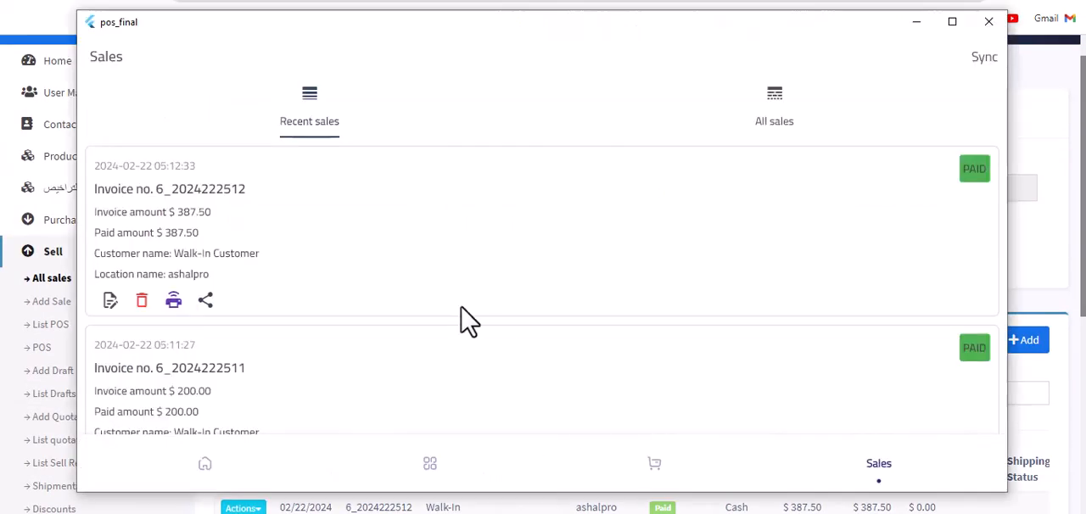
mouse_move(947, 68)
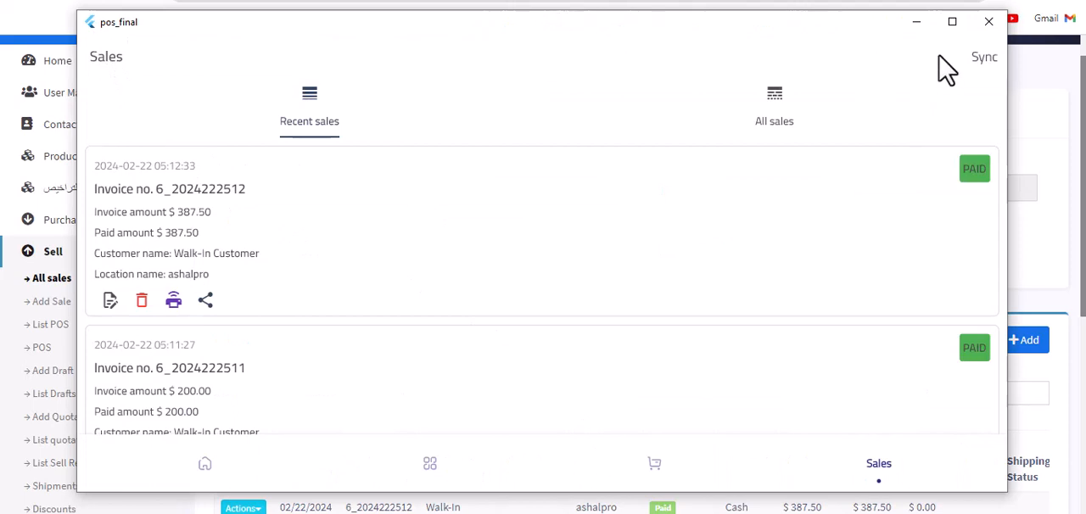
left_click(204, 464)
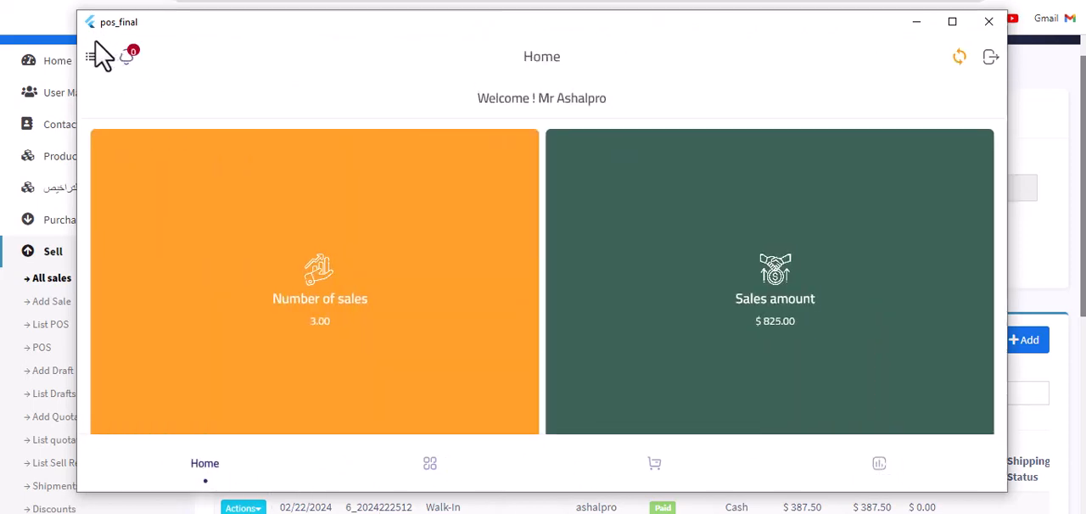
left_click(988, 21)
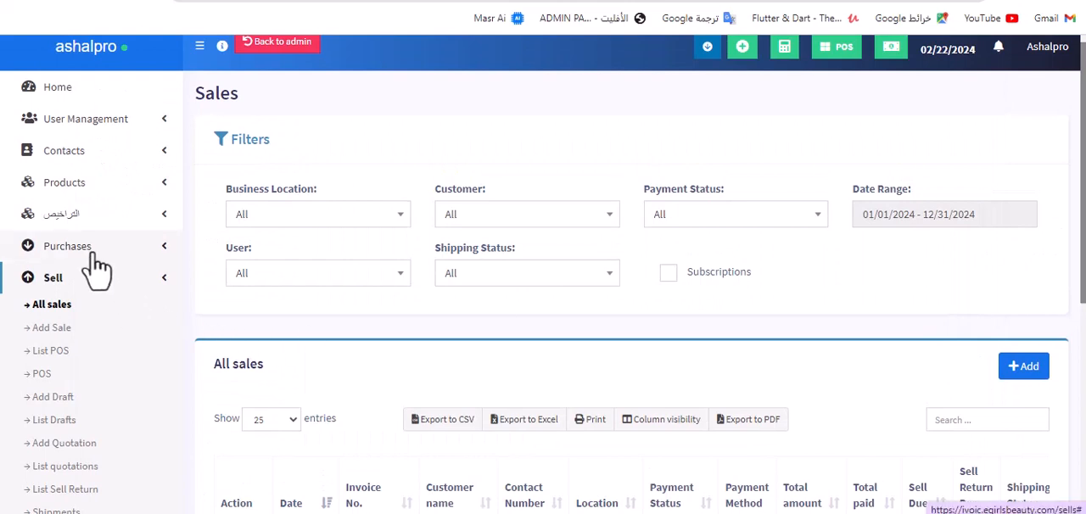
left_click(67, 246)
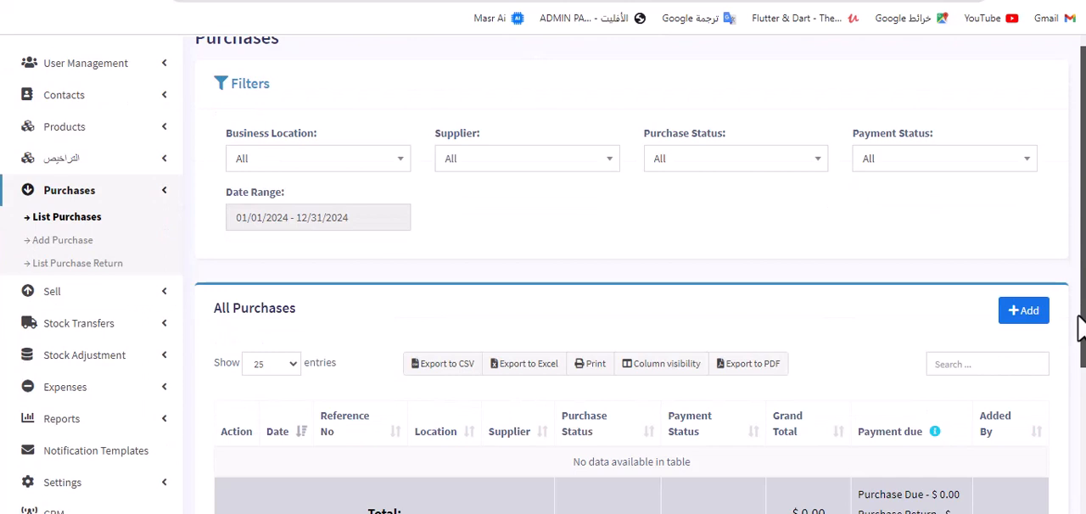
scroll("down", 3)
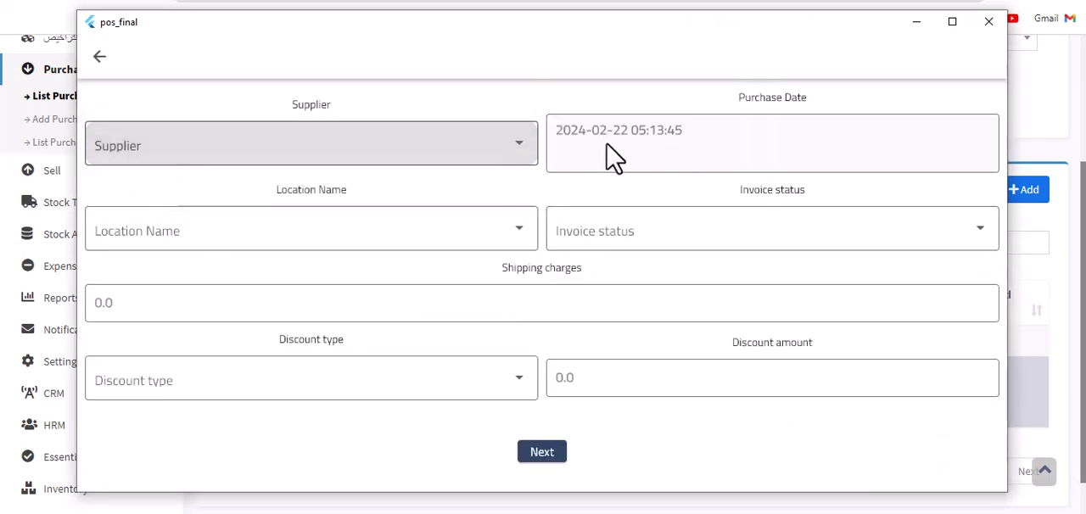
Create a purchase at location ashalpro with test 1 and test 2, raising test 2 to quantity 4
left_click(310, 231)
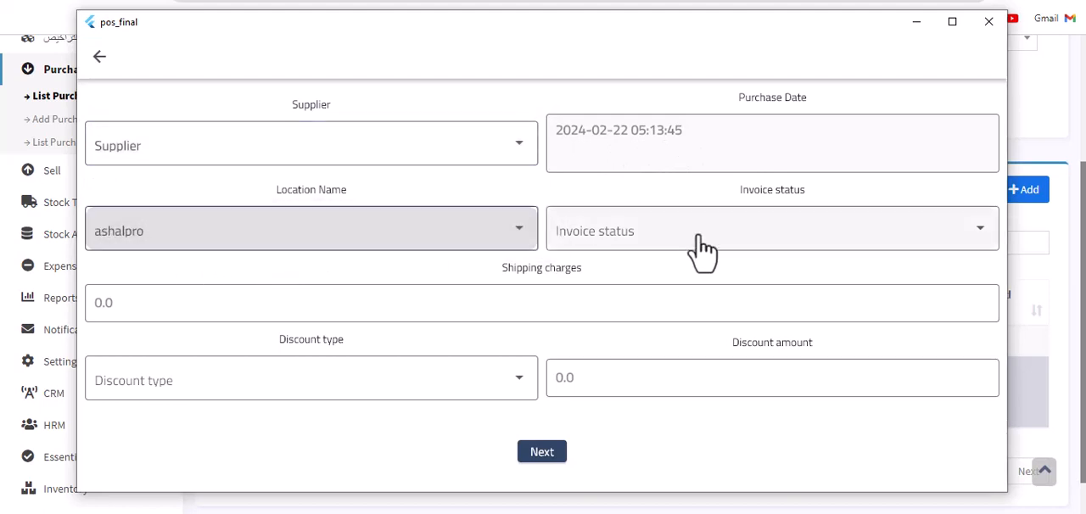
left_click(770, 231)
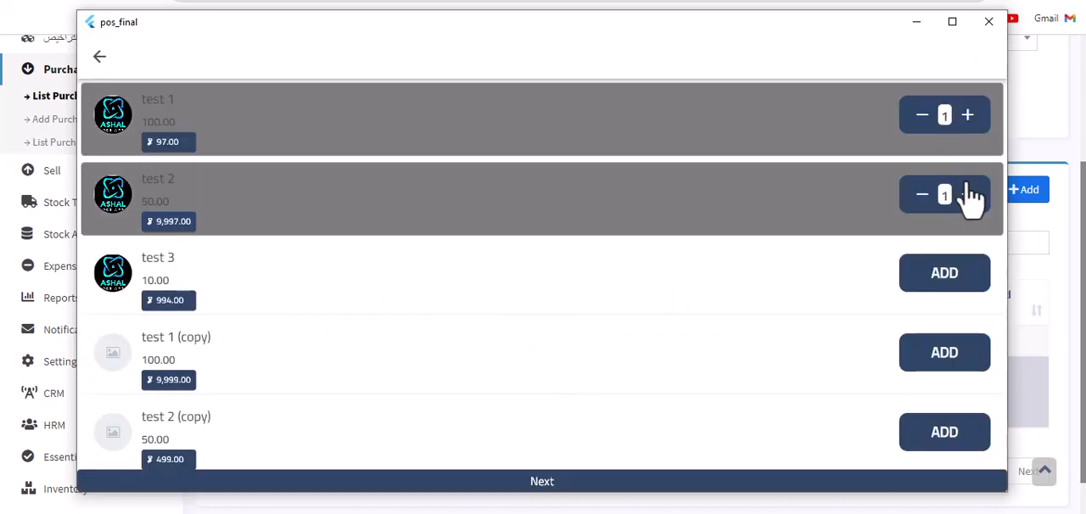
left_click(967, 194)
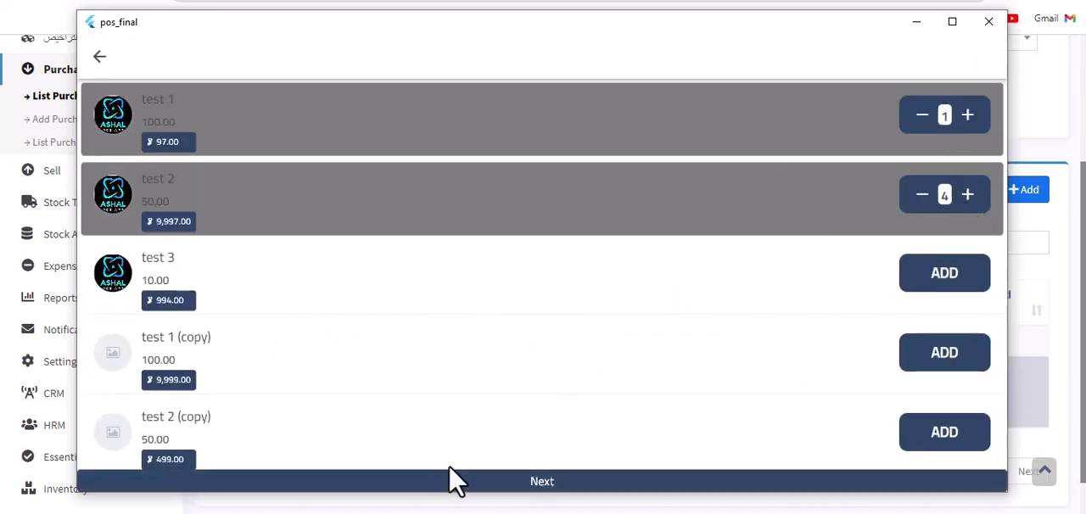
left_click(541, 482)
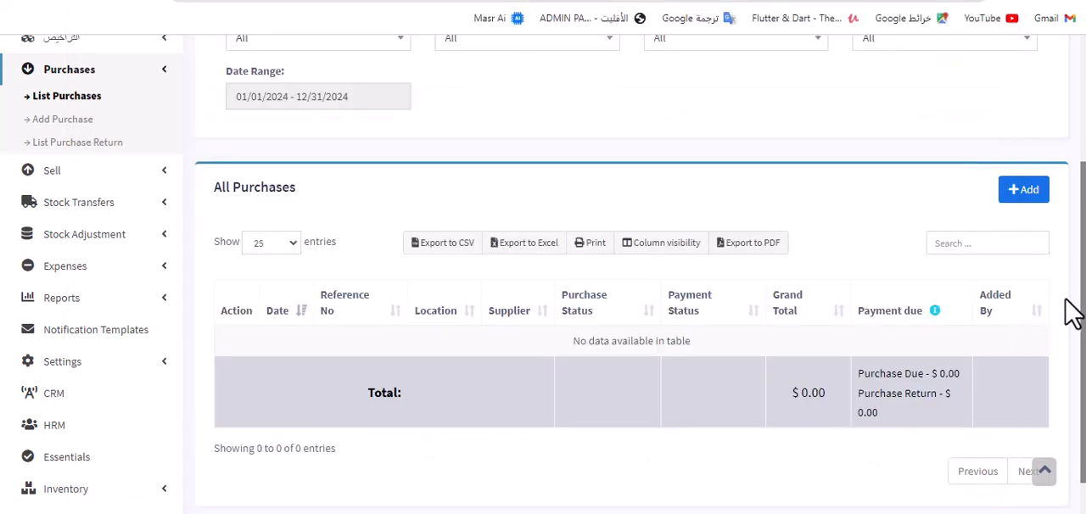
mouse_move(984, 190)
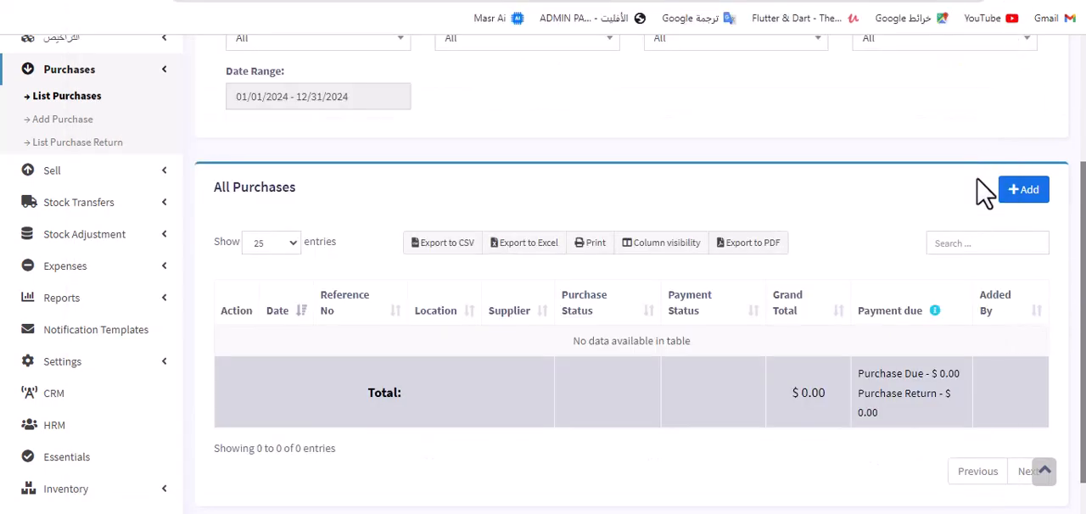
Scroll the reloaded purchases list to the received $375.00 purchase 2024/0003 at ashalpro
scroll("up", 3)
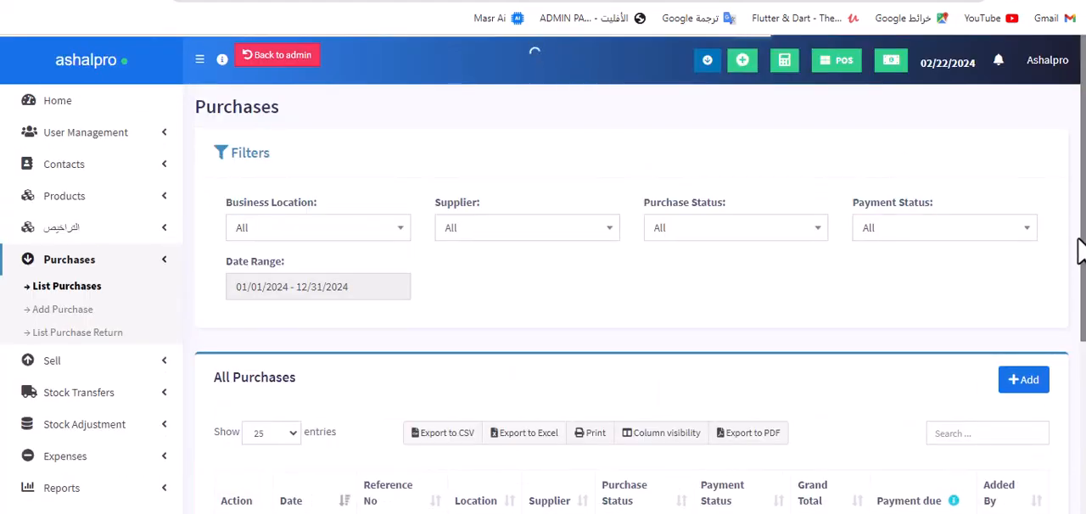
scroll("down", 3)
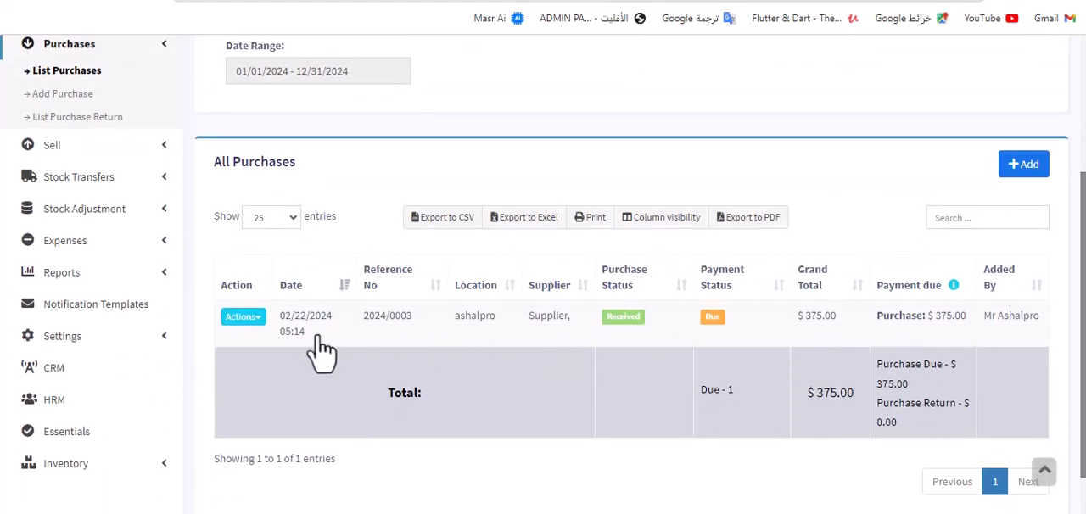
mouse_move(743, 331)
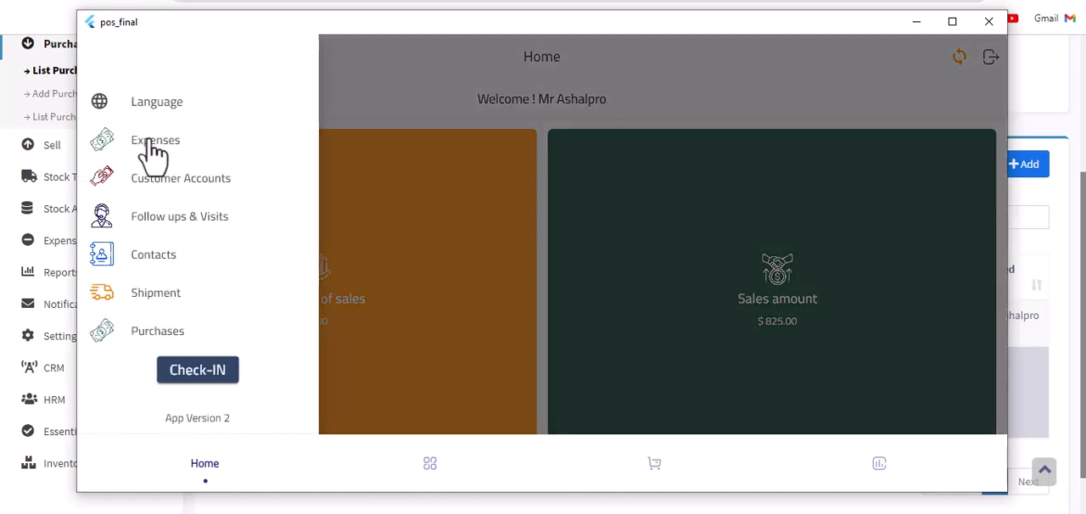
Show Customer Accounts for Walk-In Customer with payment location set to ashalpro
left_click(180, 176)
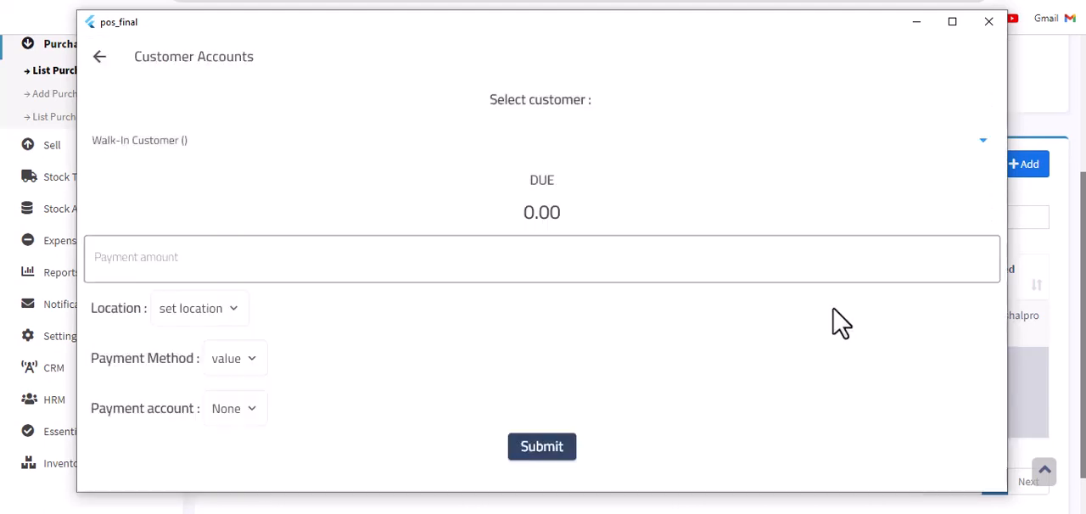
left_click(199, 309)
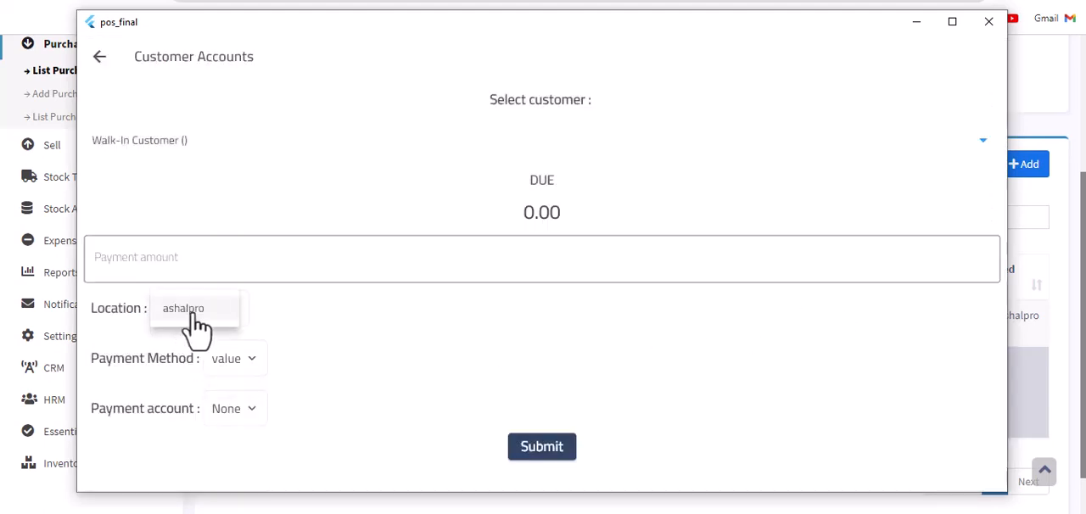
left_click(98, 56)
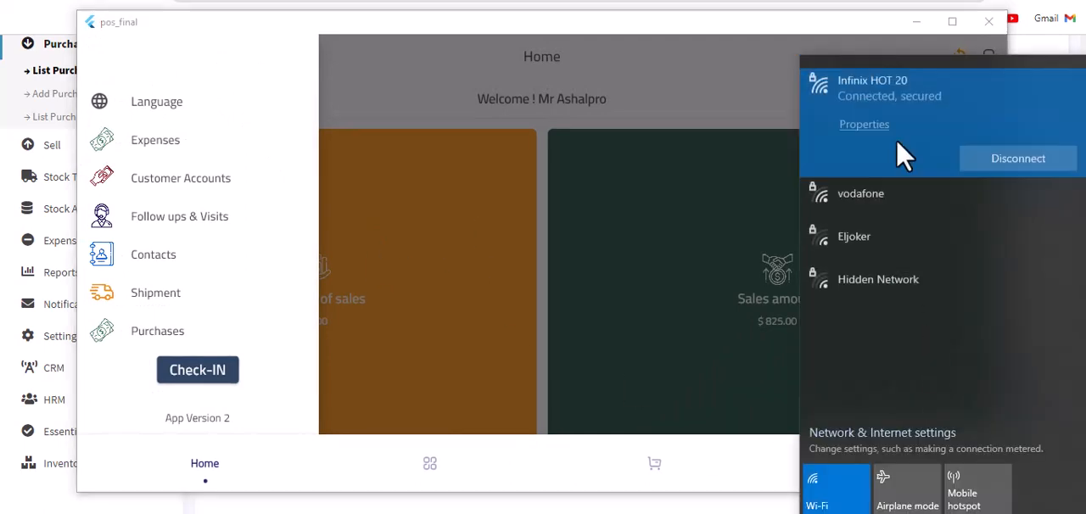
Disconnect from the Infinix HOT 20 Wi-Fi network to take the POS offline
left_click(1018, 157)
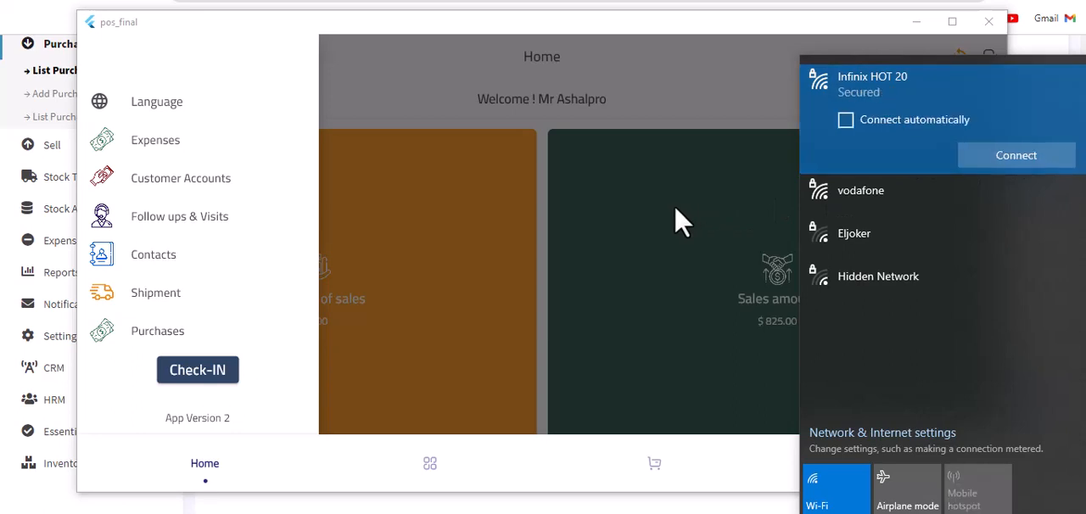
mouse_move(679, 224)
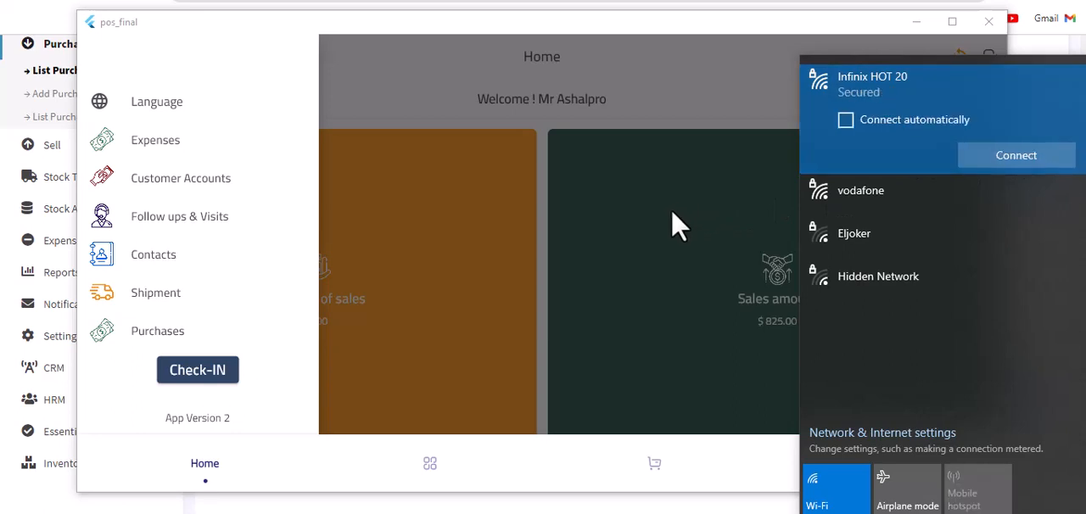
mouse_move(462, 280)
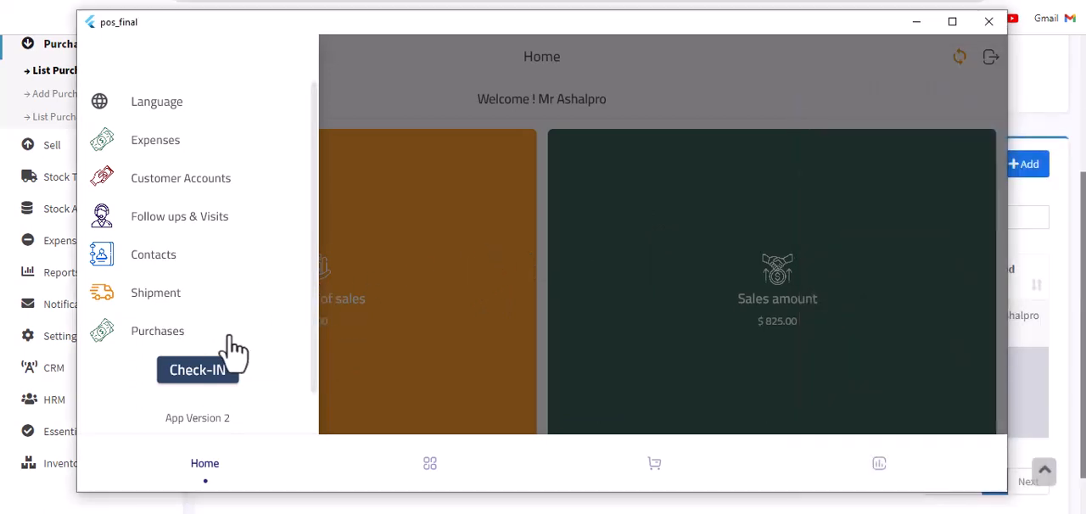
mouse_move(319, 326)
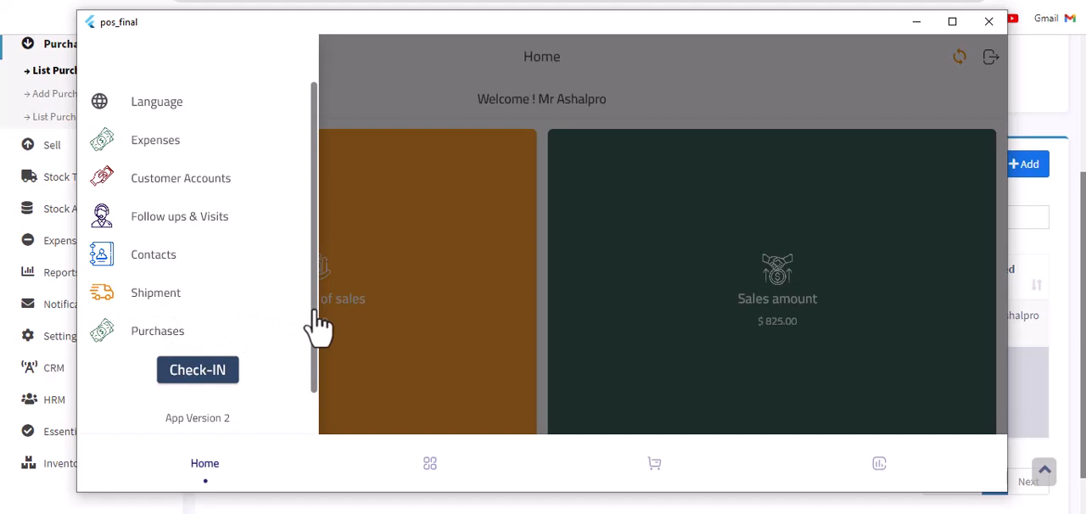
mouse_move(168, 270)
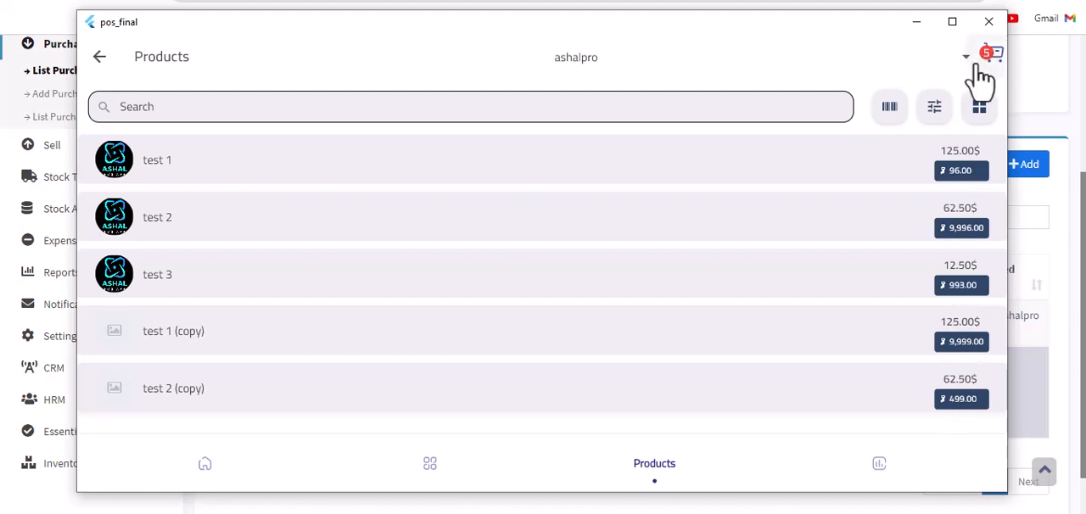
Record a paid $1,137.50 walk-in sale with an extra test 1, then view it in recent sales
left_click(993, 56)
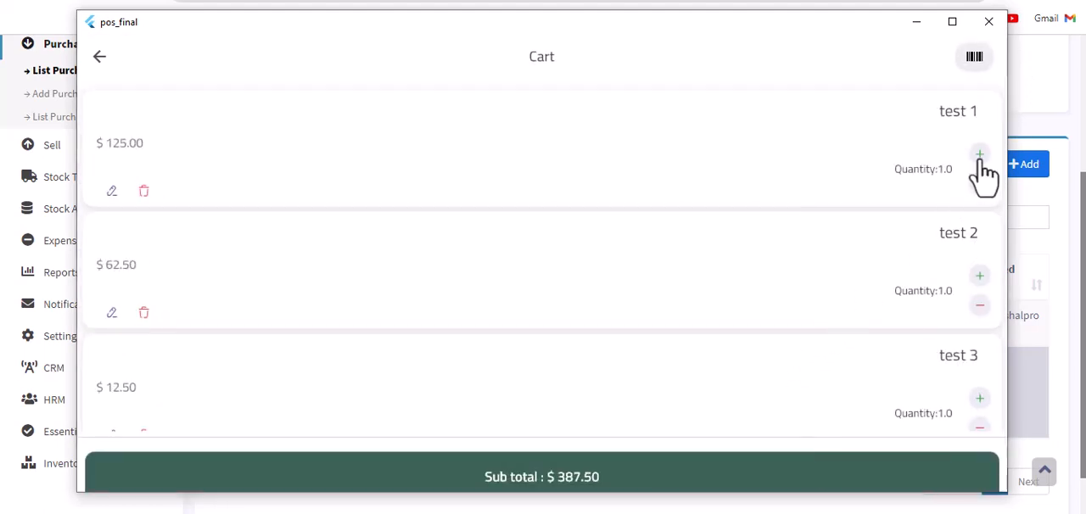
left_click(979, 153)
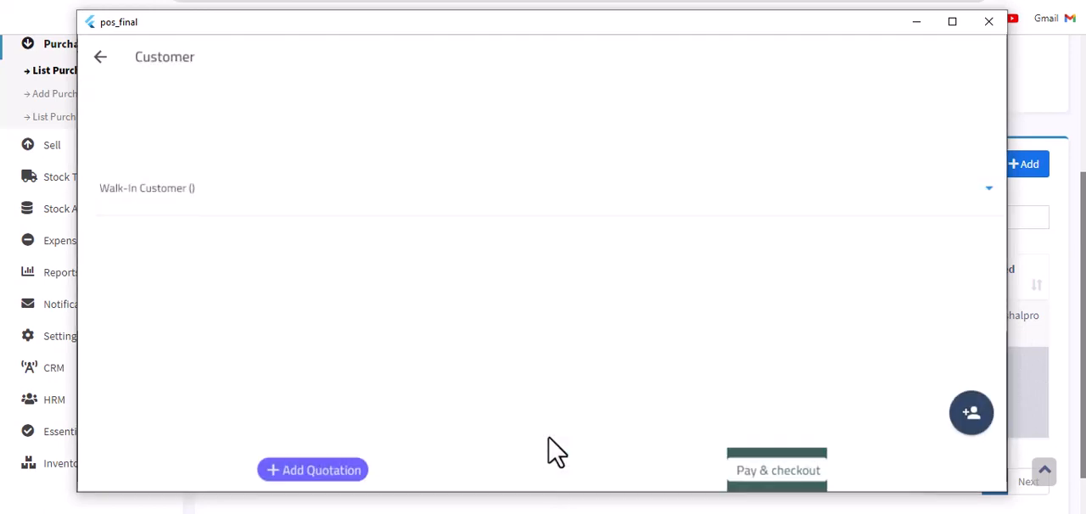
left_click(777, 470)
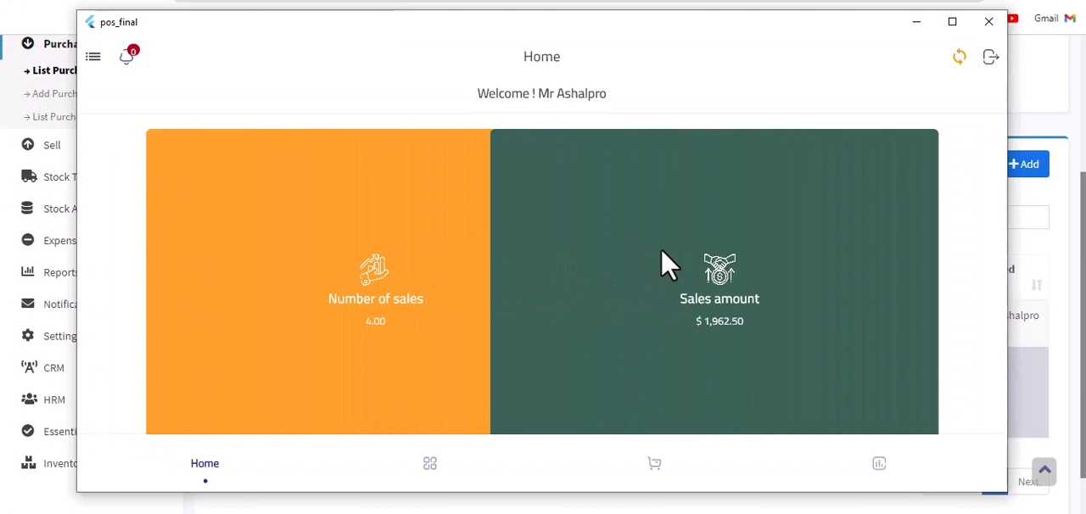
scroll("down", 3)
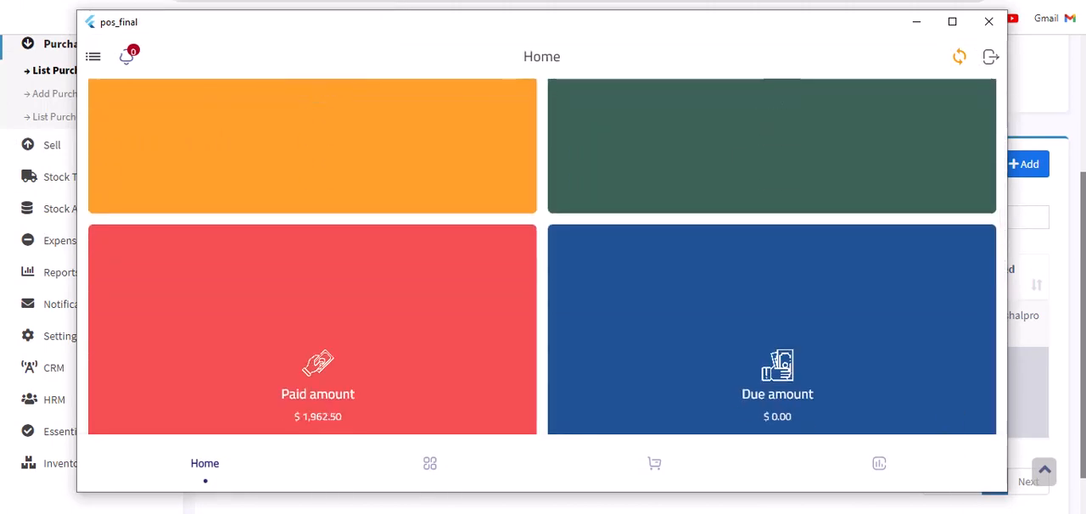
left_click(879, 463)
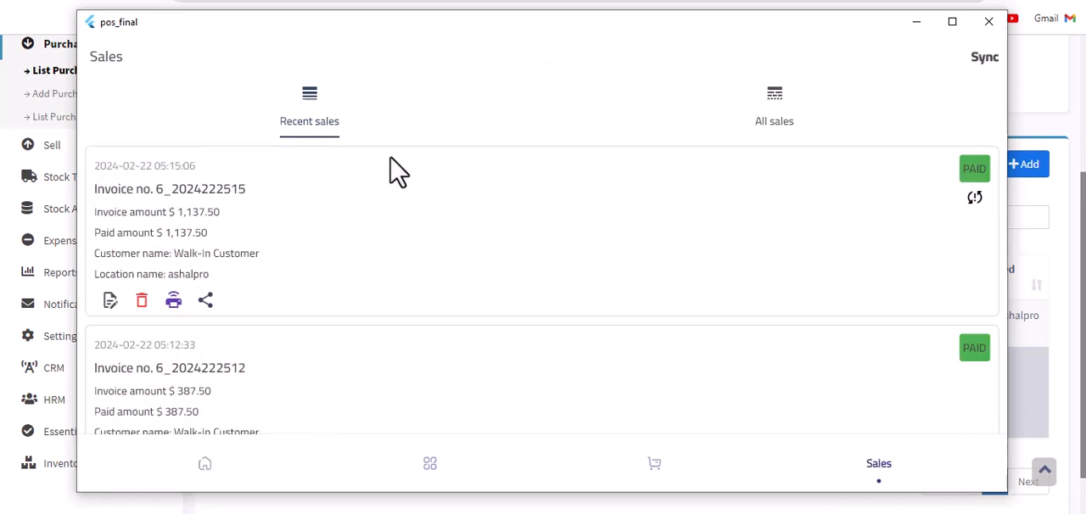
mouse_move(981, 210)
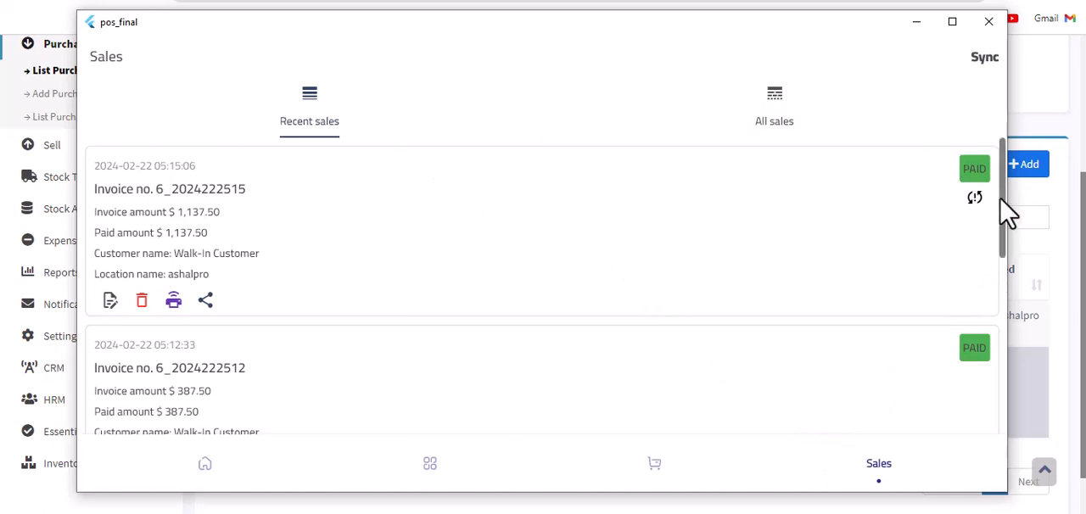
Finalize a second walk-in sale with test 1 raised to 15 units plus test 2 and test 3
left_click(204, 463)
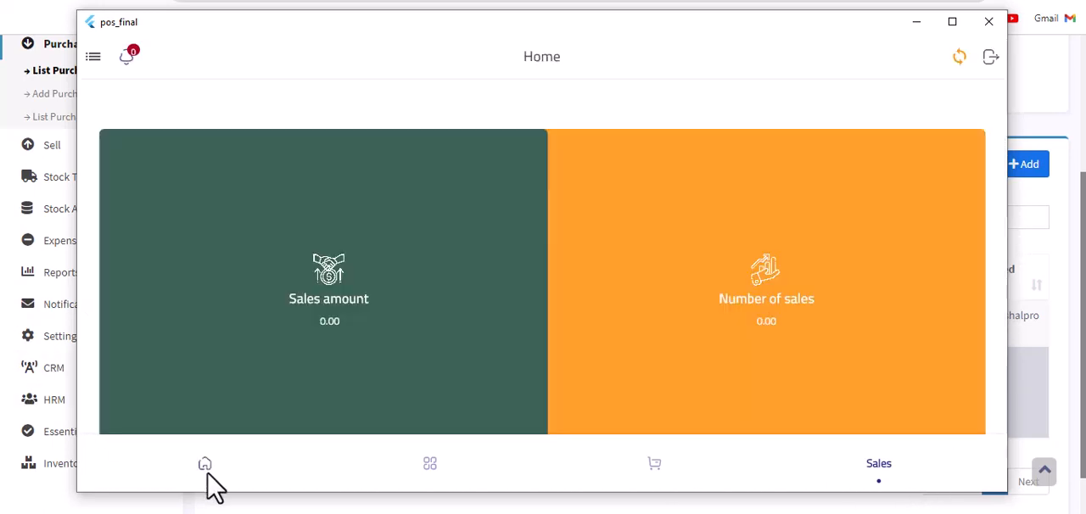
left_click(655, 463)
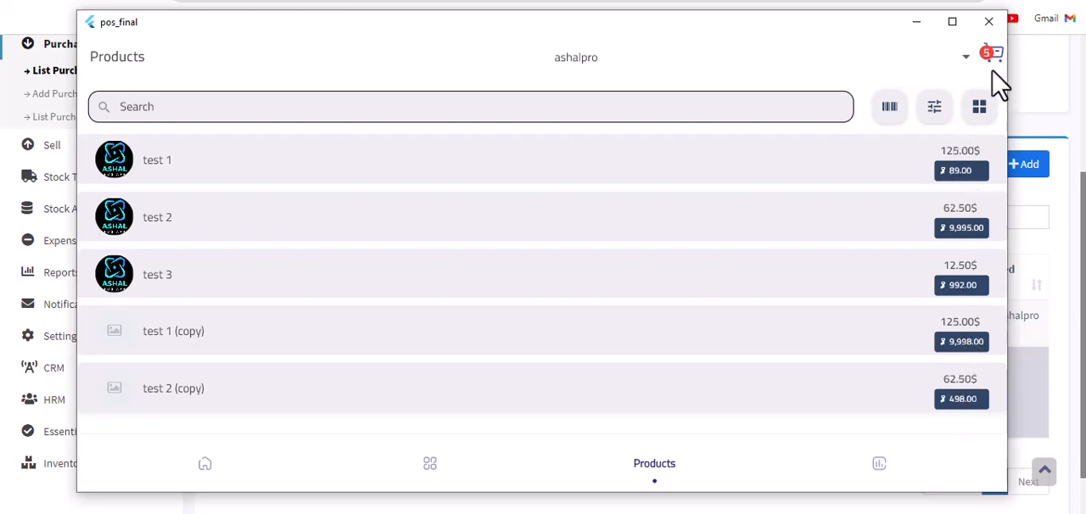
left_click(994, 54)
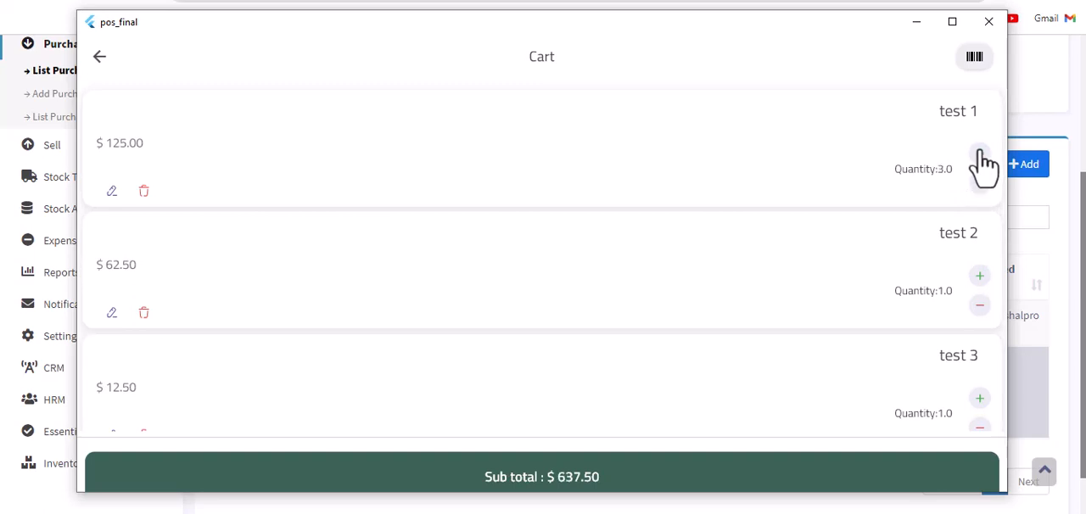
left_click(981, 158)
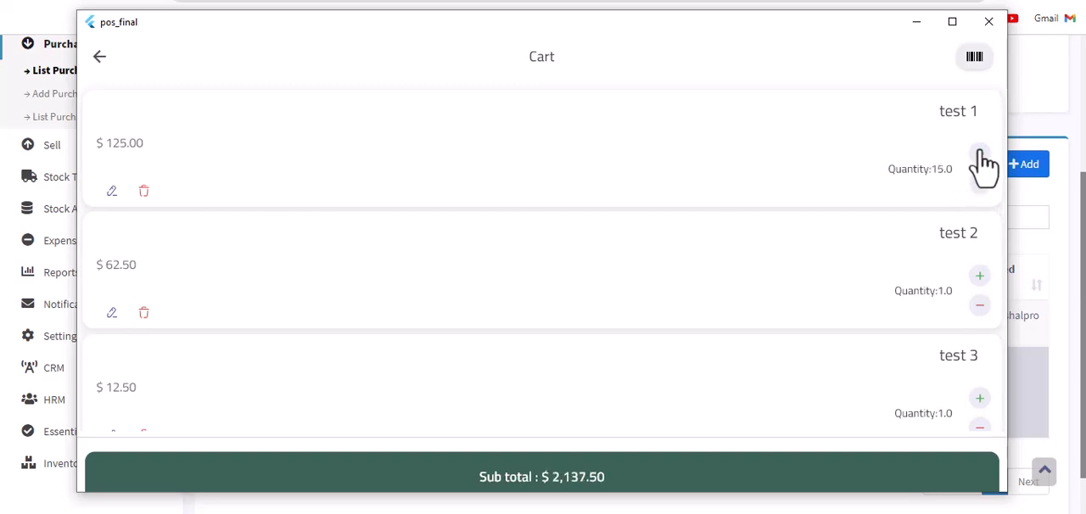
left_click(981, 161)
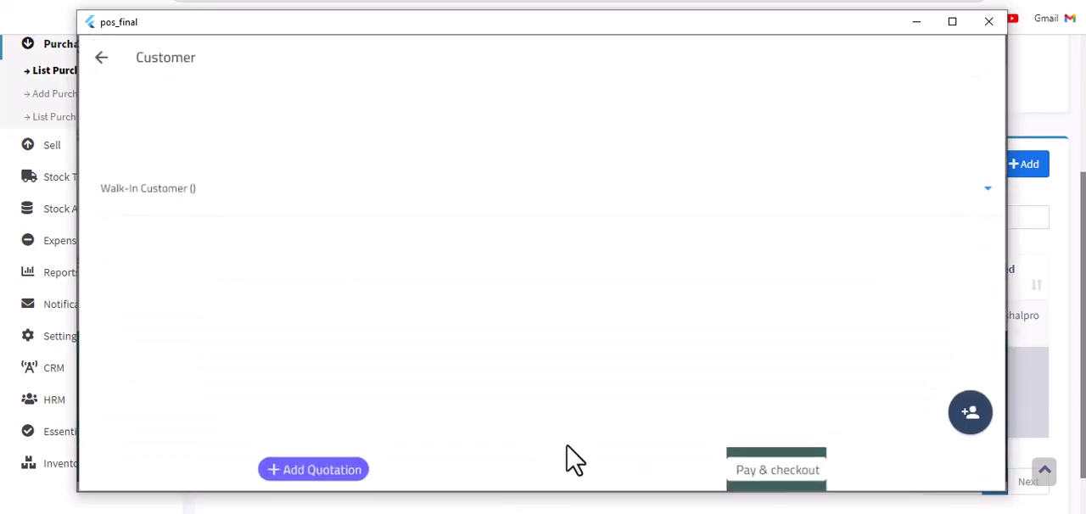
left_click(776, 469)
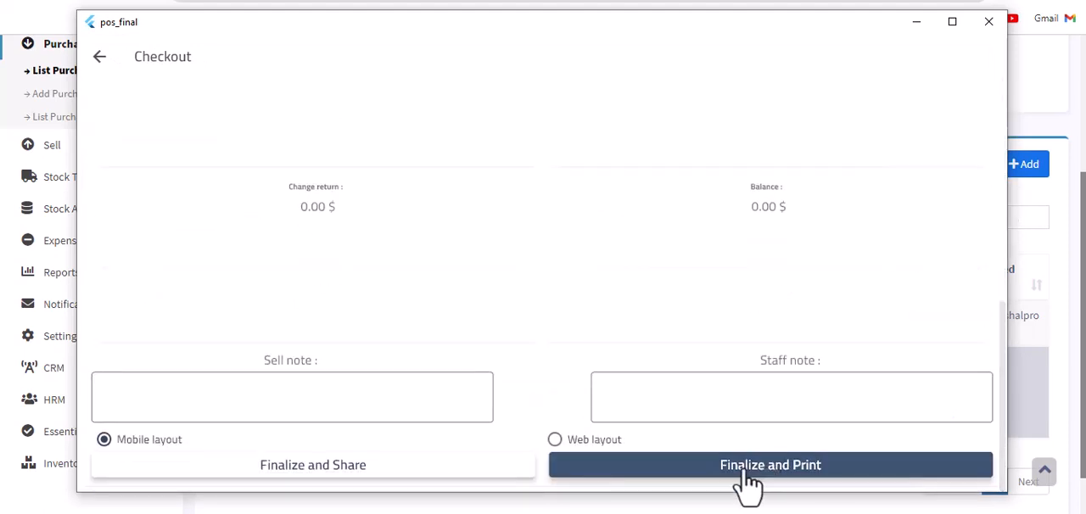
left_click(770, 465)
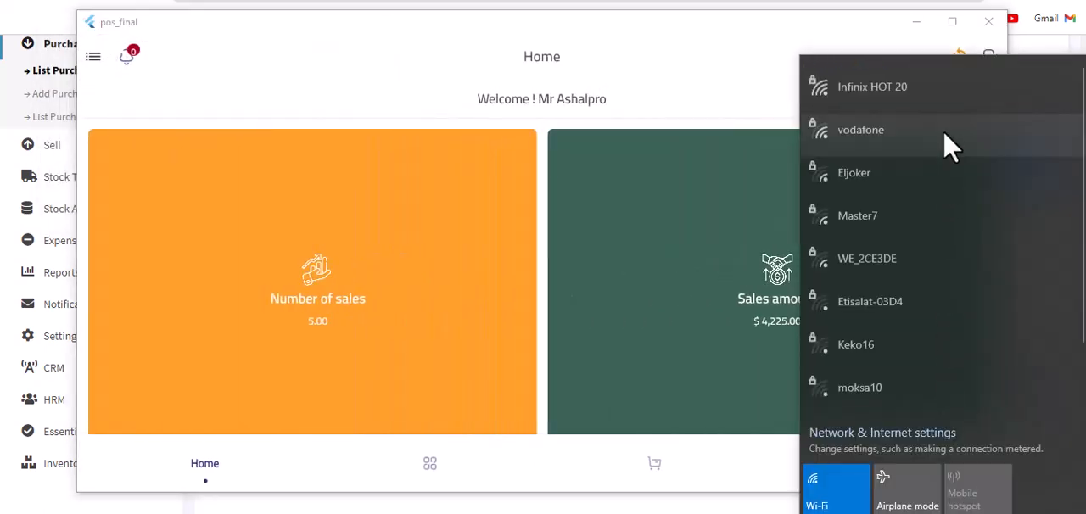
Sync the offline $2,262.50 and $1,137.50 paid invoices to the server from recent sales
left_click(655, 464)
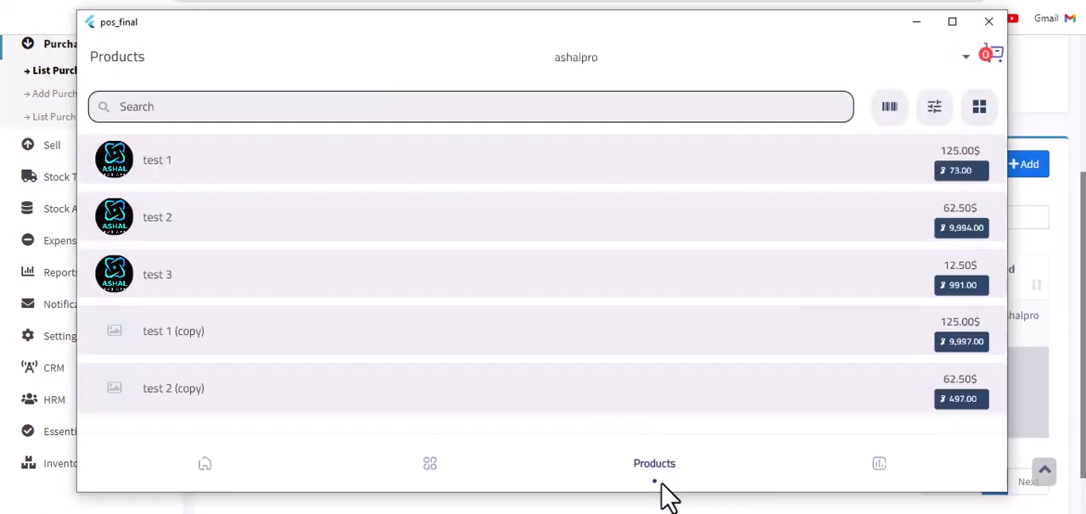
left_click(879, 464)
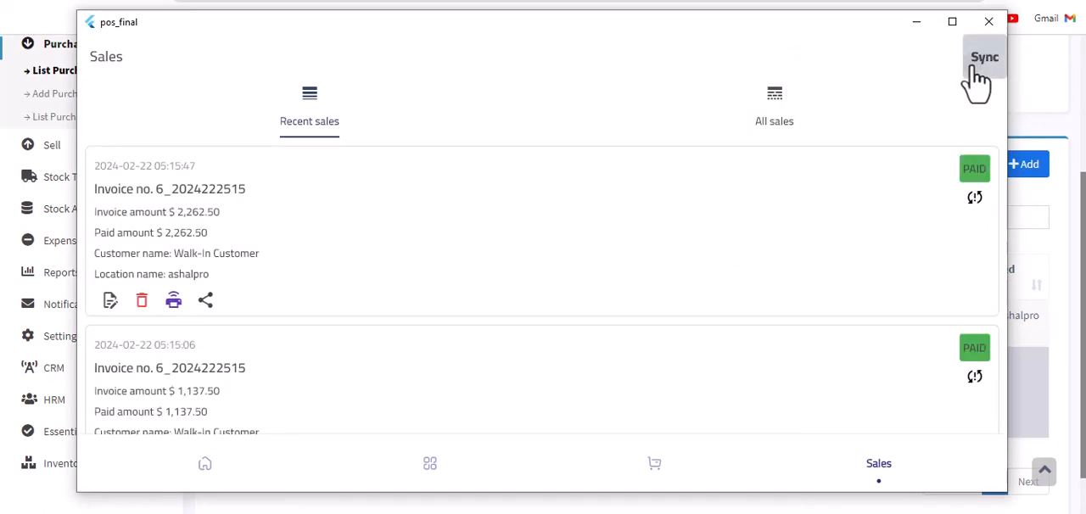
left_click(655, 463)
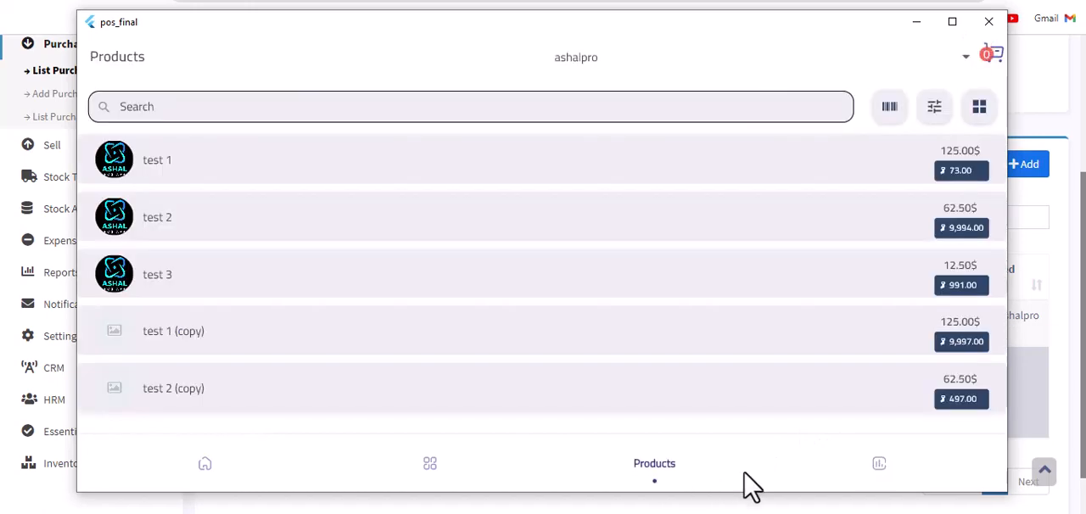
left_click(879, 464)
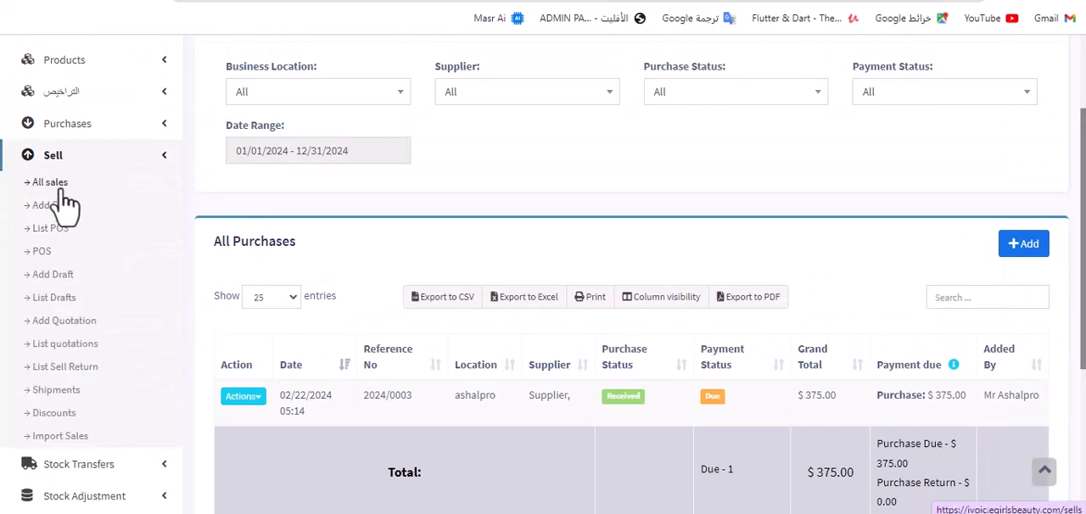
Review All sales in Ultimate POS showing the synced $2,262.50 and $1,137.50 cash invoices among 13 entries
left_click(47, 181)
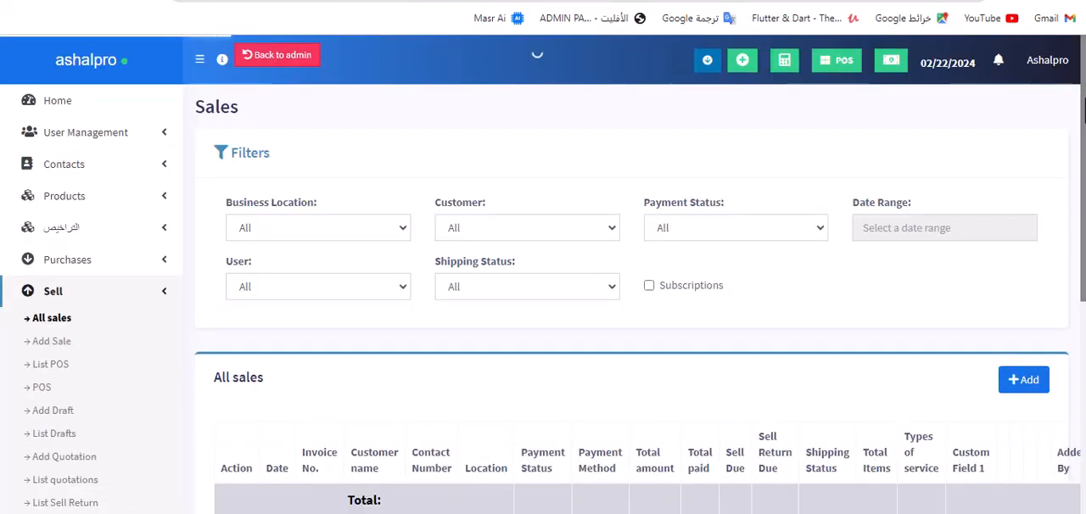
scroll("down", 3)
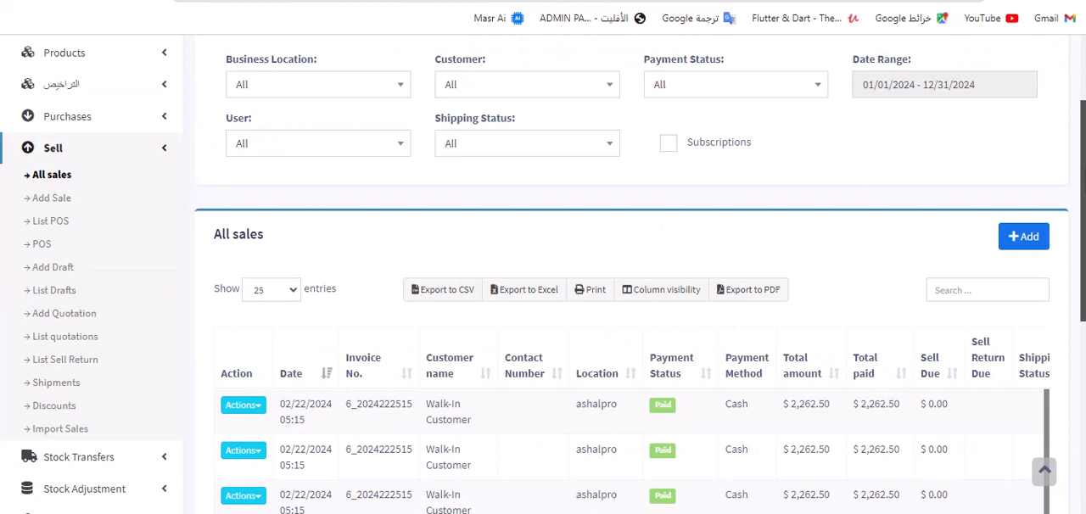
scroll("down", 3)
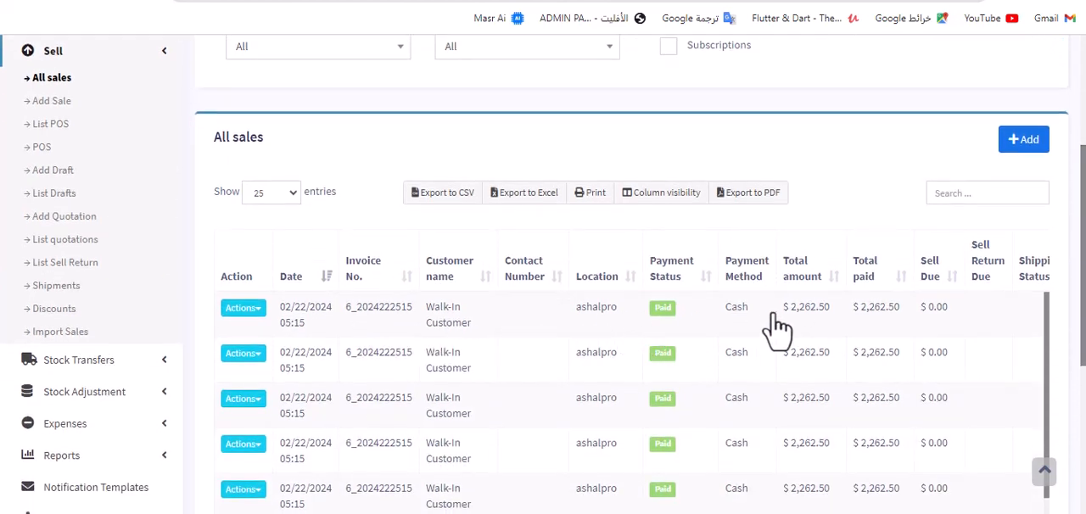
mouse_move(825, 359)
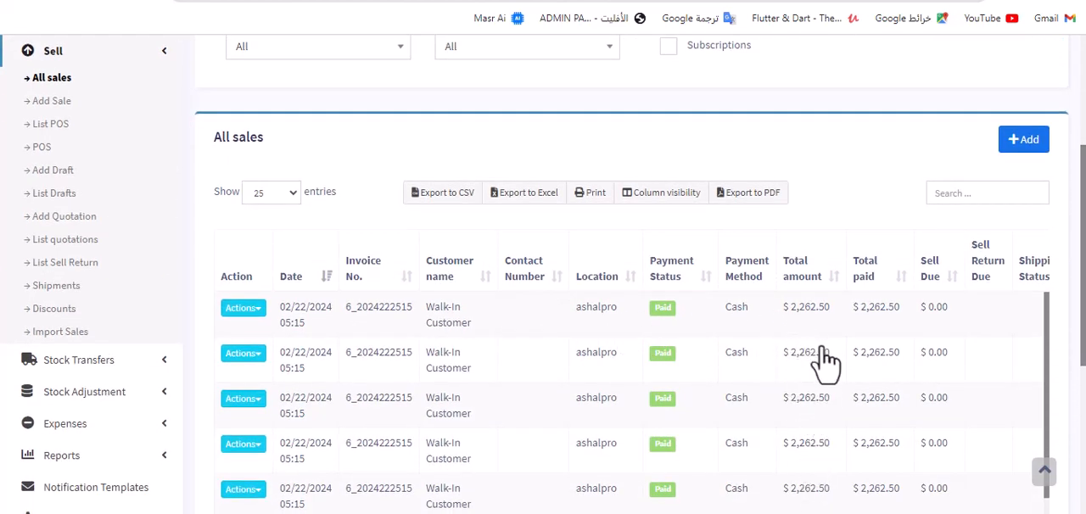
scroll("down", 3)
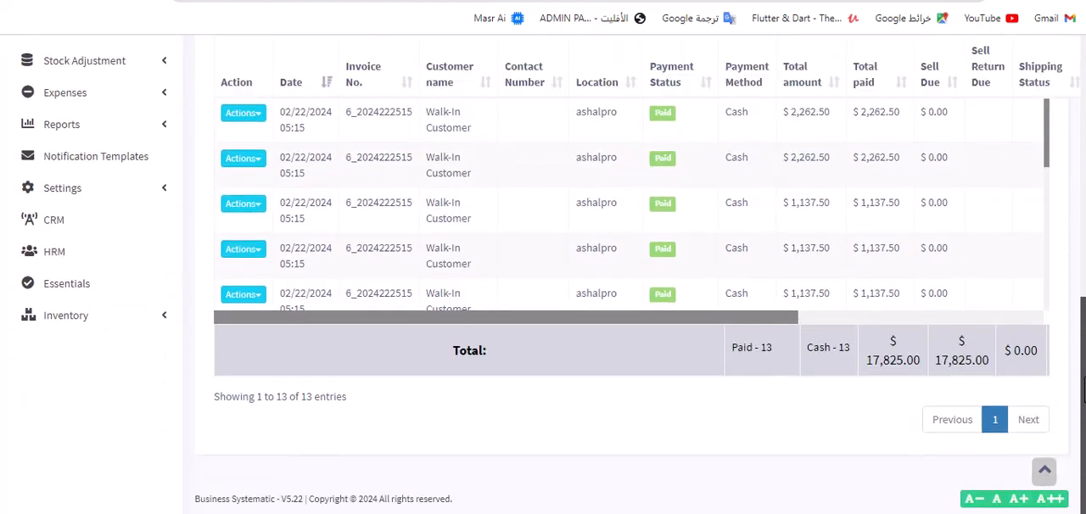